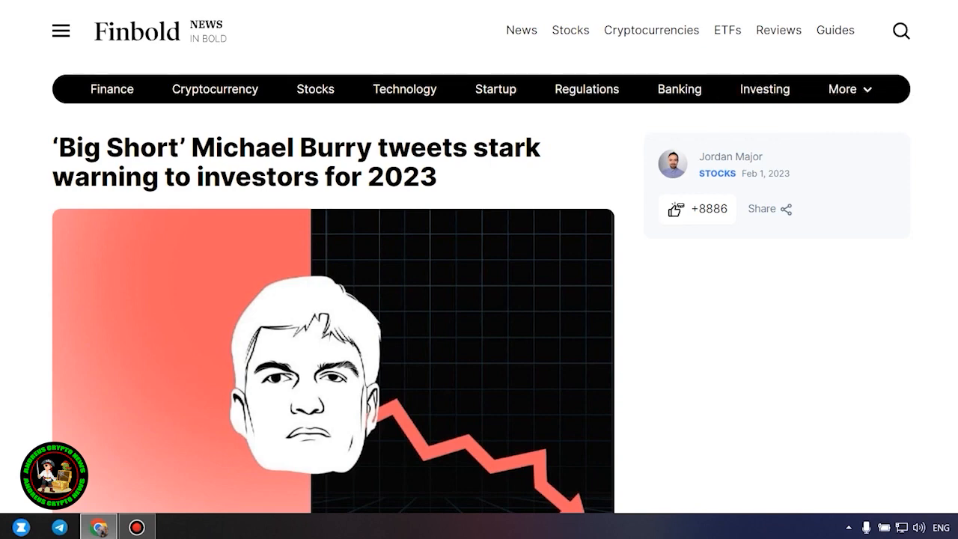
- Scroll the Burry 'Sell' warning article past its header image to the opening paragraphs
scroll(down, 3)
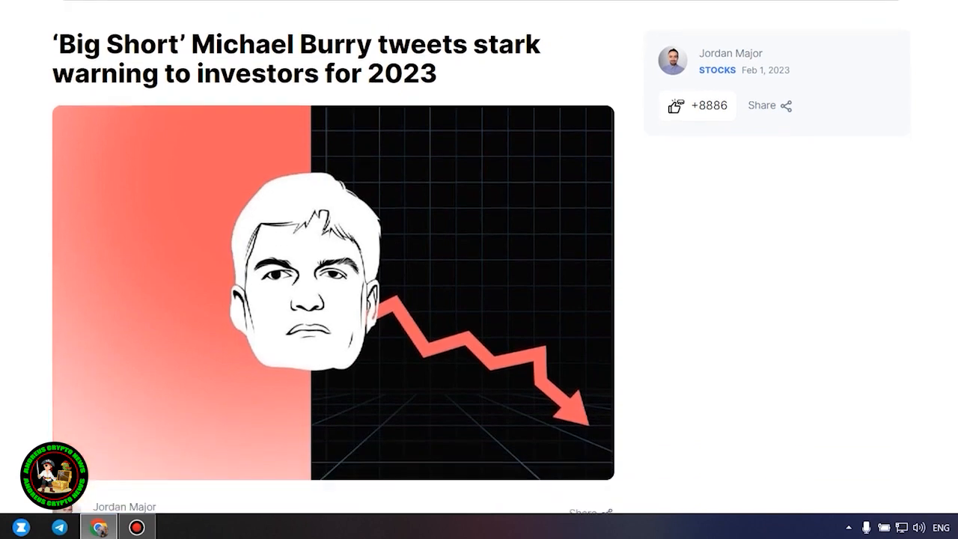
scroll(down, 3)
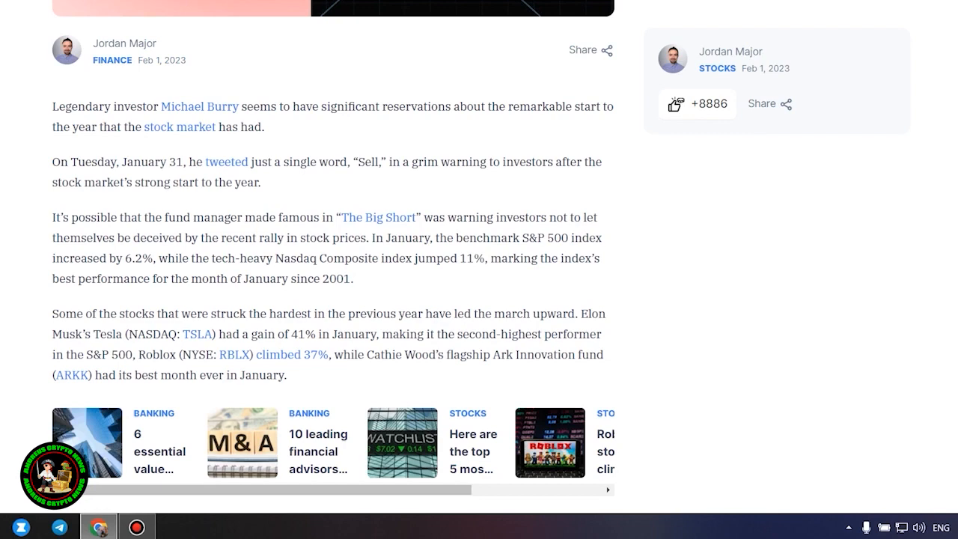
- Scroll past the related-stories carousel to the 'Not quite a bull market' section
scroll(down, 3)
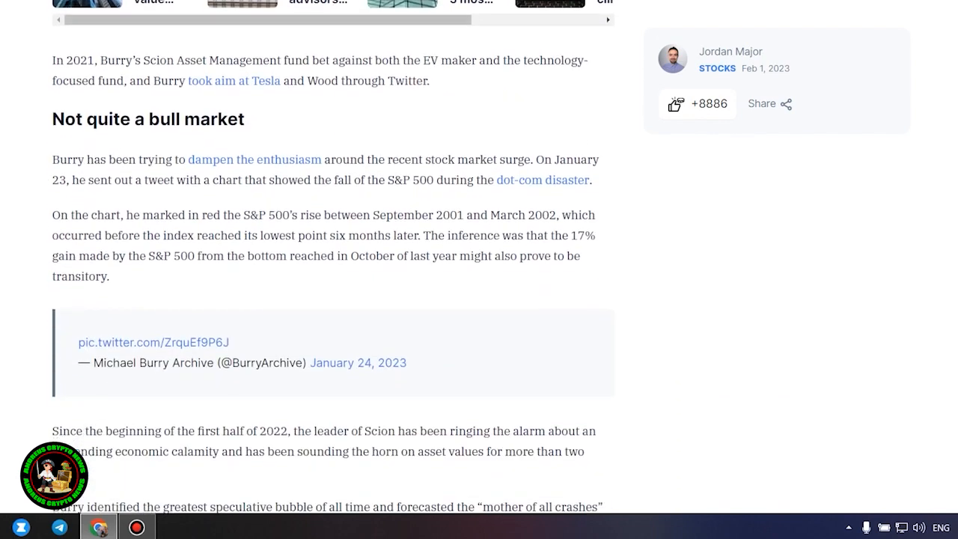
scroll(down, 3)
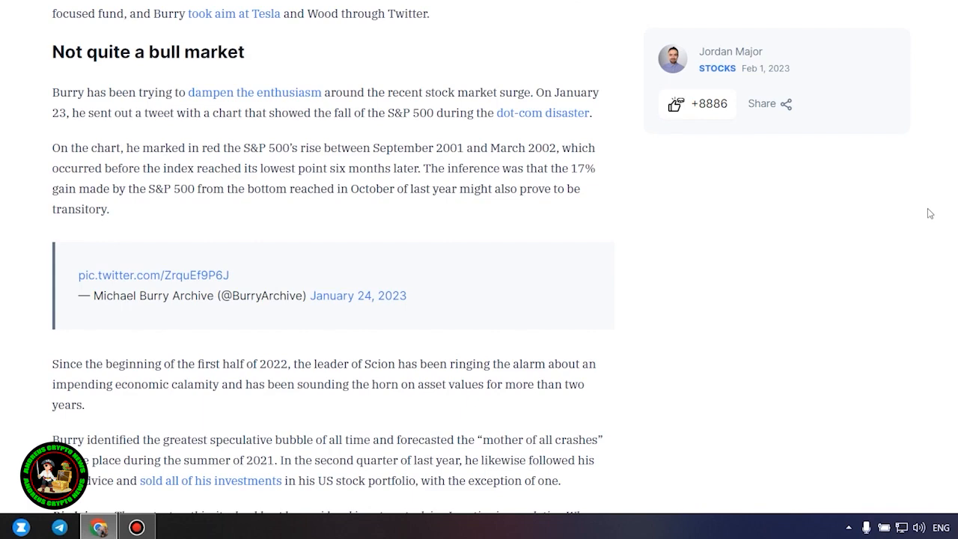
- Scroll between the disclaimer and carousel to bring the embedded Burry Archive tweet into view
scroll(down, 3)
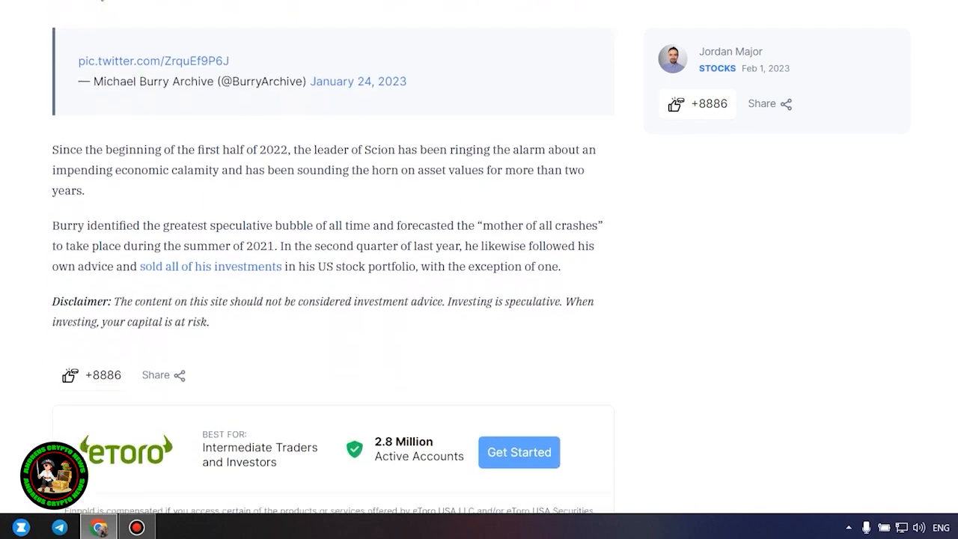
scroll(up, 3)
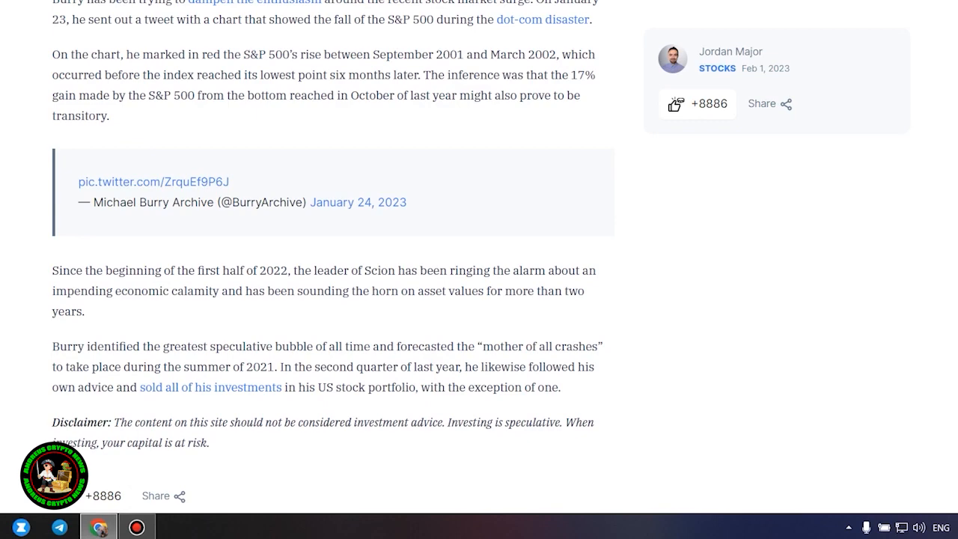
scroll(up, 3)
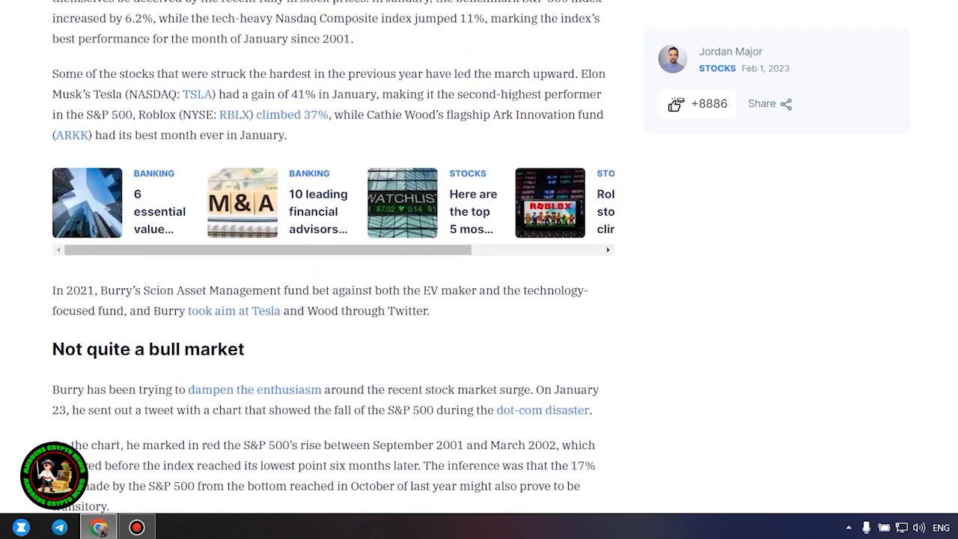
mouse_move(793, 266)
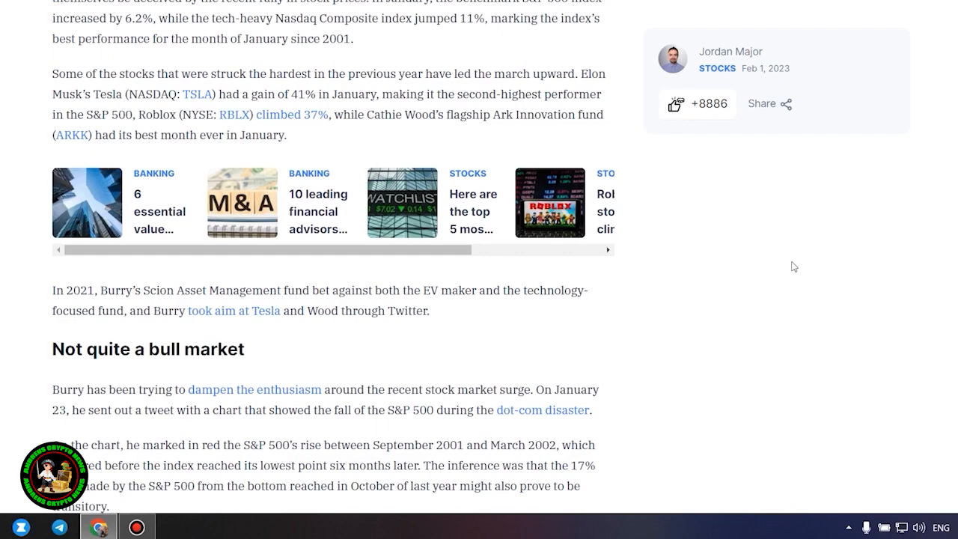
scroll(down, 3)
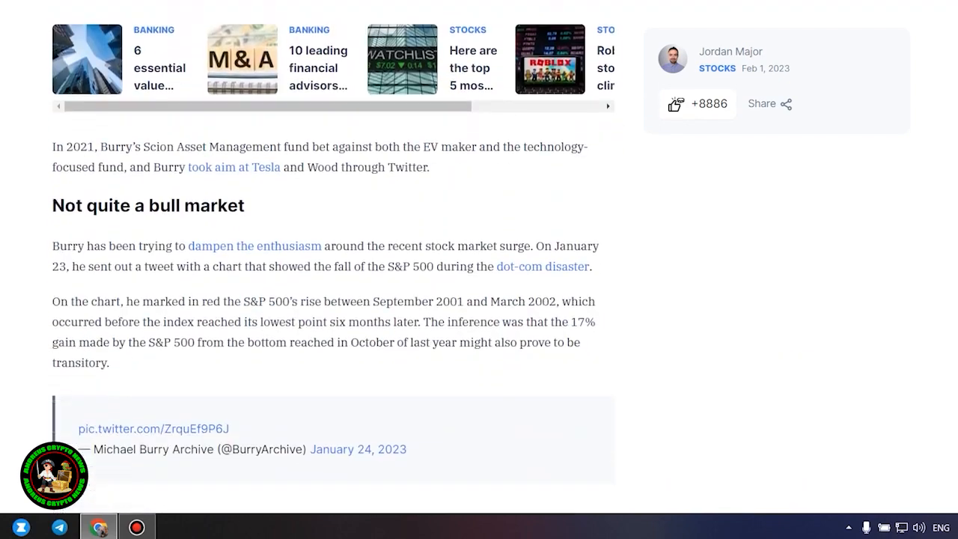
scroll(down, 3)
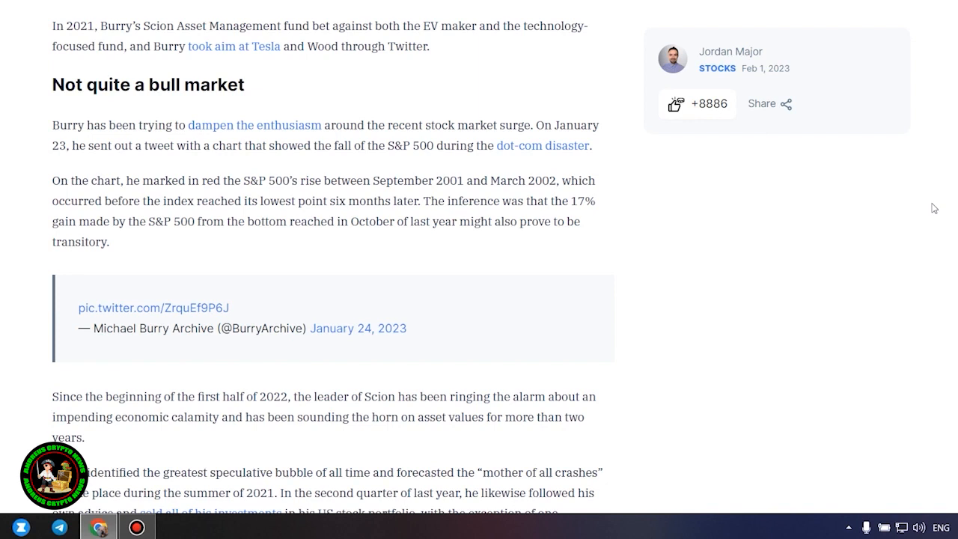
scroll(down, 3)
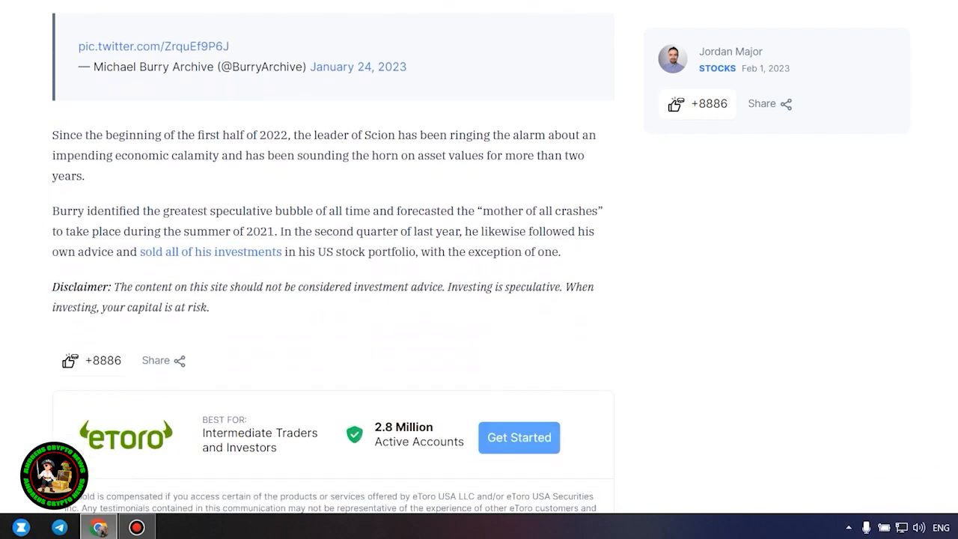
mouse_move(656, 287)
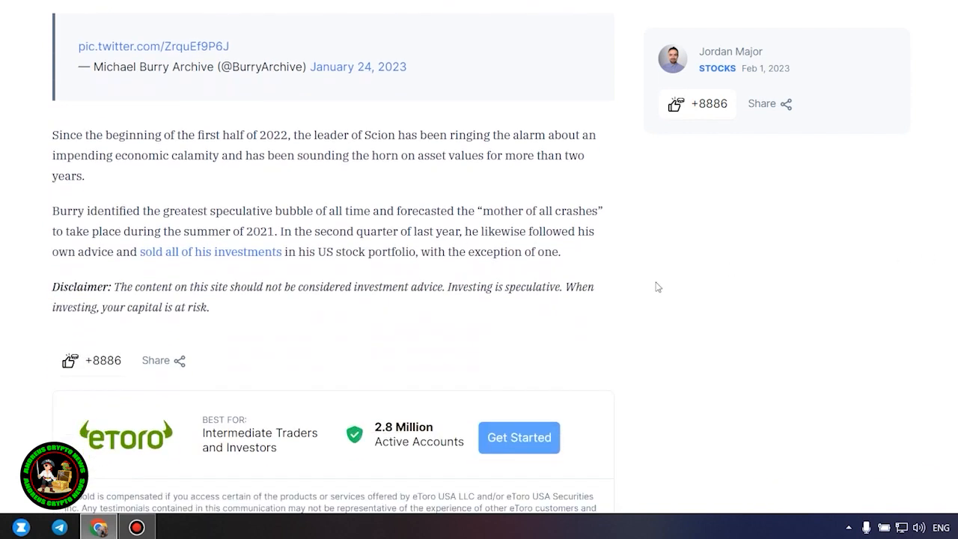
scroll(up, 3)
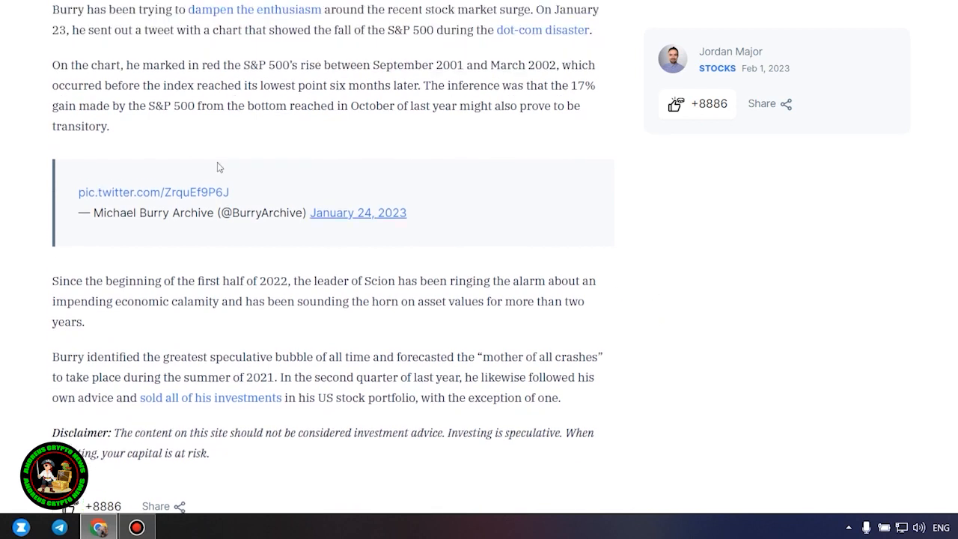
drag(219, 166, 430, 457)
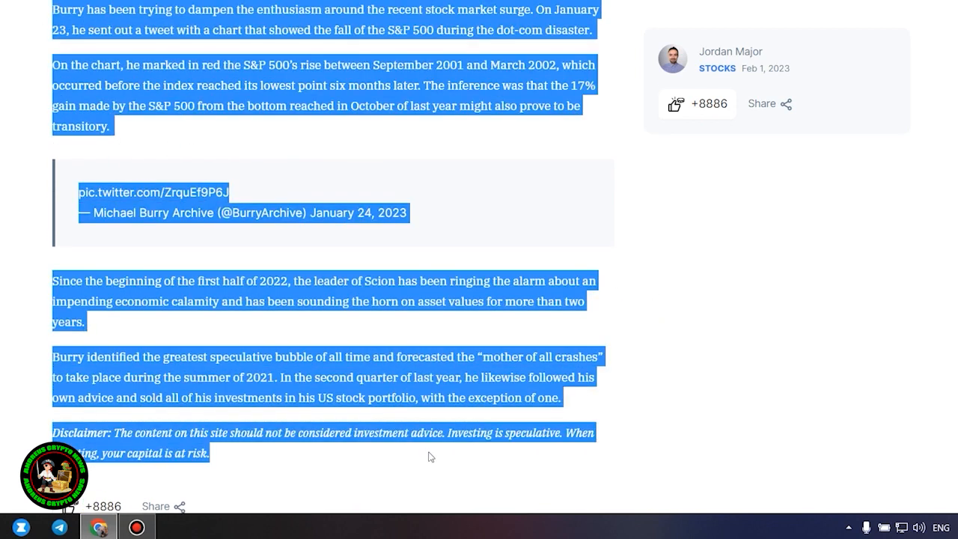
mouse_move(808, 269)
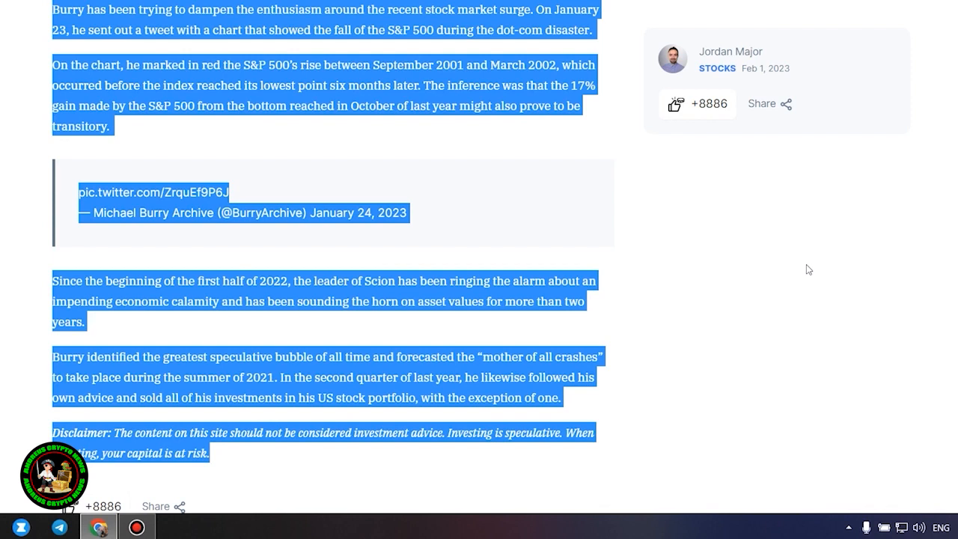
mouse_move(806, 267)
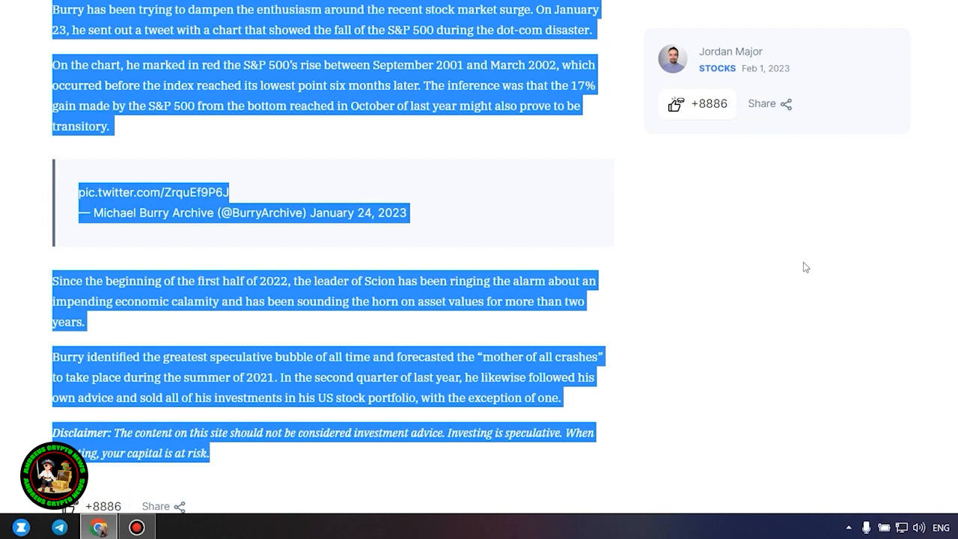
mouse_move(787, 278)
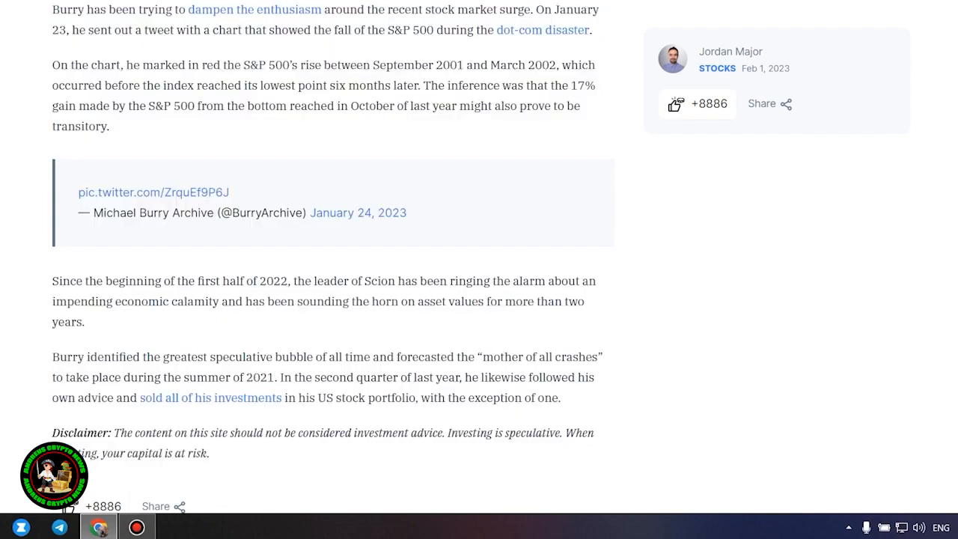
- Scroll around the Burry article's end to show the investment disclaimer and eToro offer
scroll(up, 3)
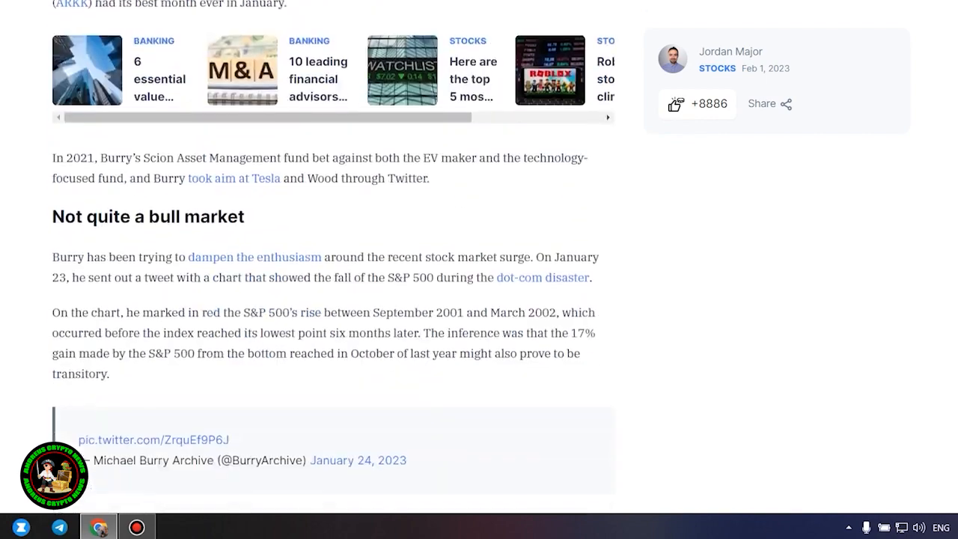
scroll(down, 3)
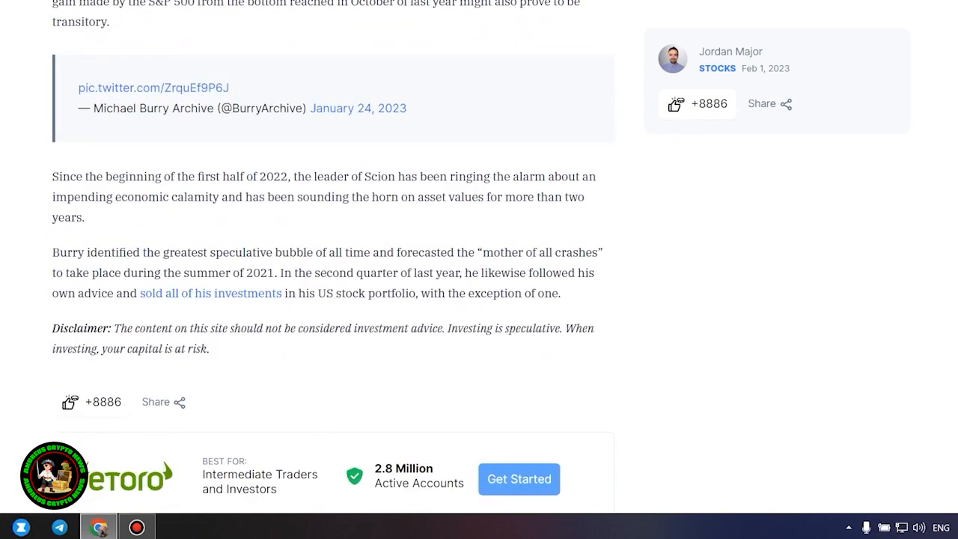
scroll(up, 3)
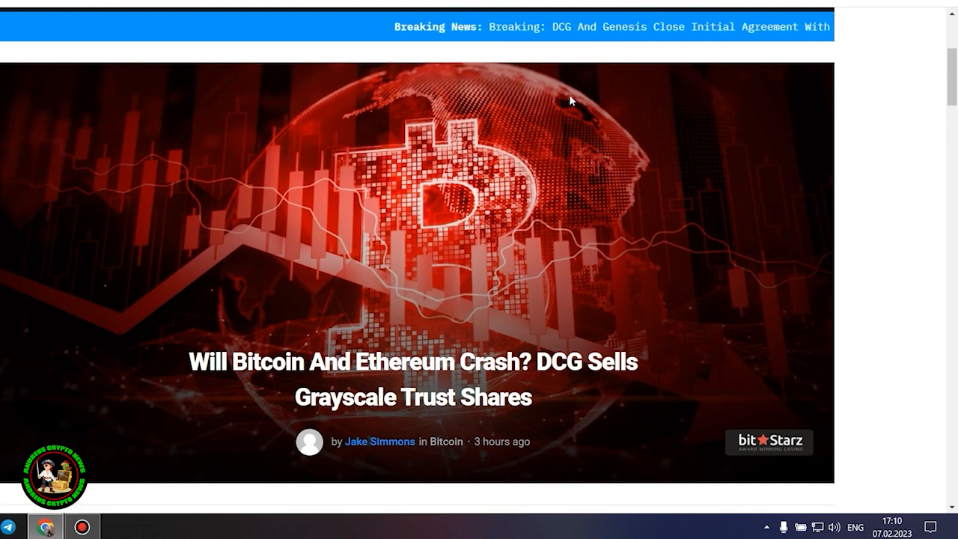
mouse_move(625, 262)
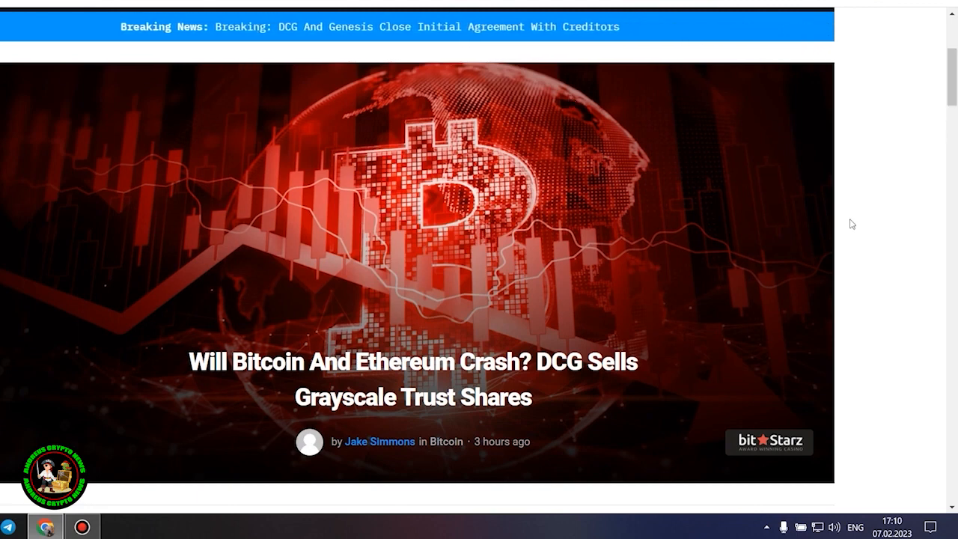
- Open the DCG Grayscale crash article and scroll past the price ticker and banner
double_click(440, 397)
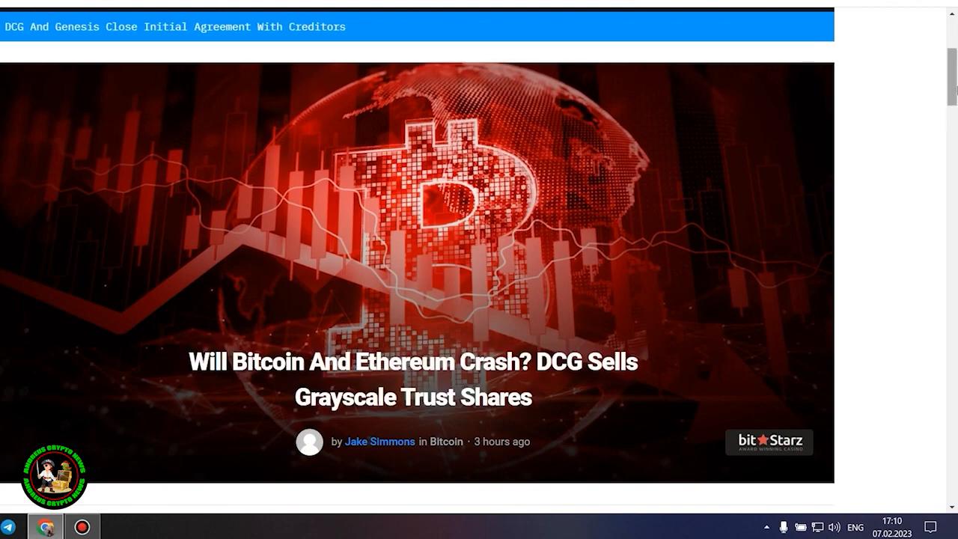
scroll(up, 3)
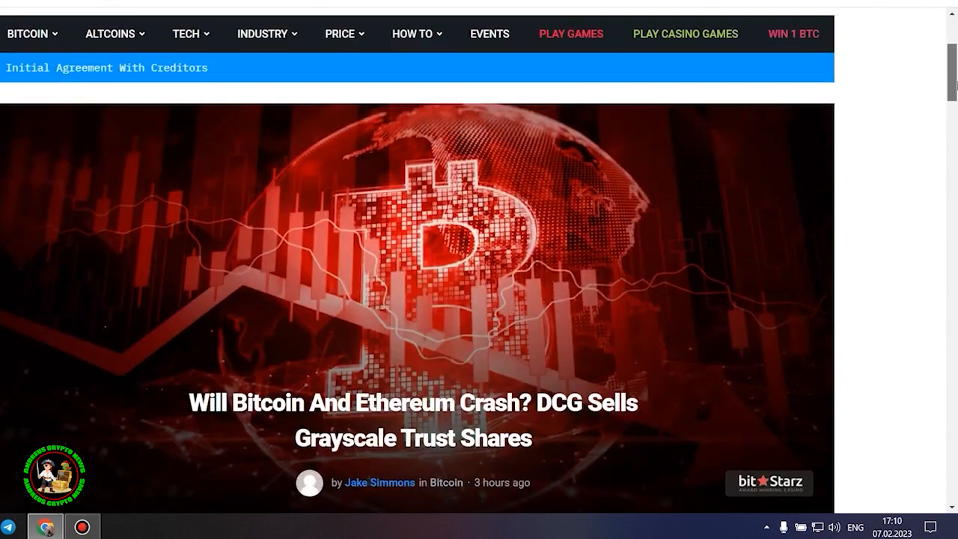
scroll(down, 3)
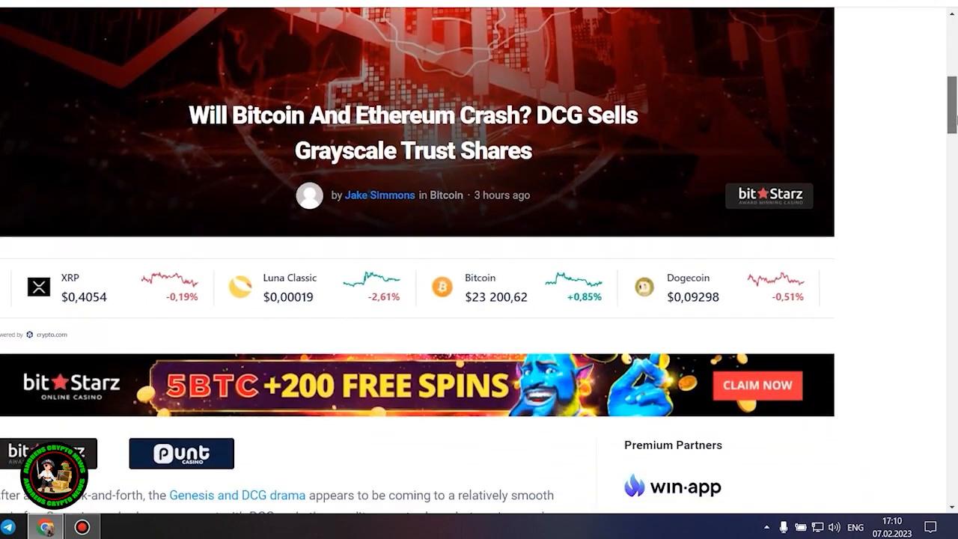
scroll(down, 3)
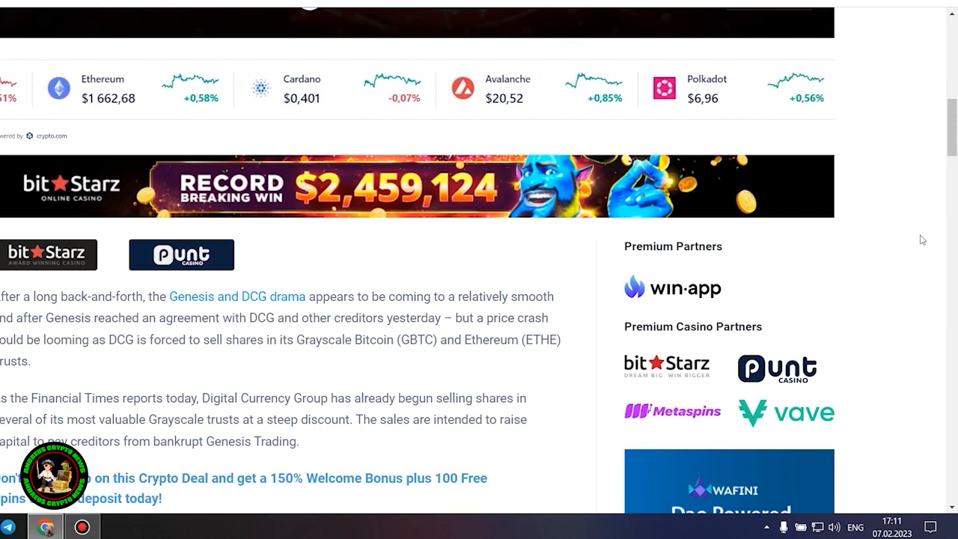
- Scroll past the casino ads to the paragraph on DCG's 1% quarterly sale restriction
scroll(down, 3)
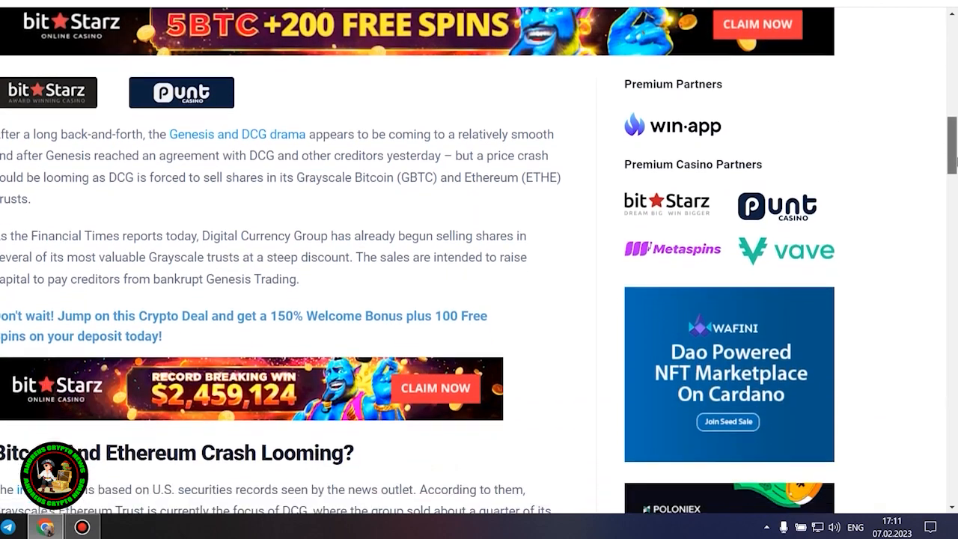
scroll(down, 3)
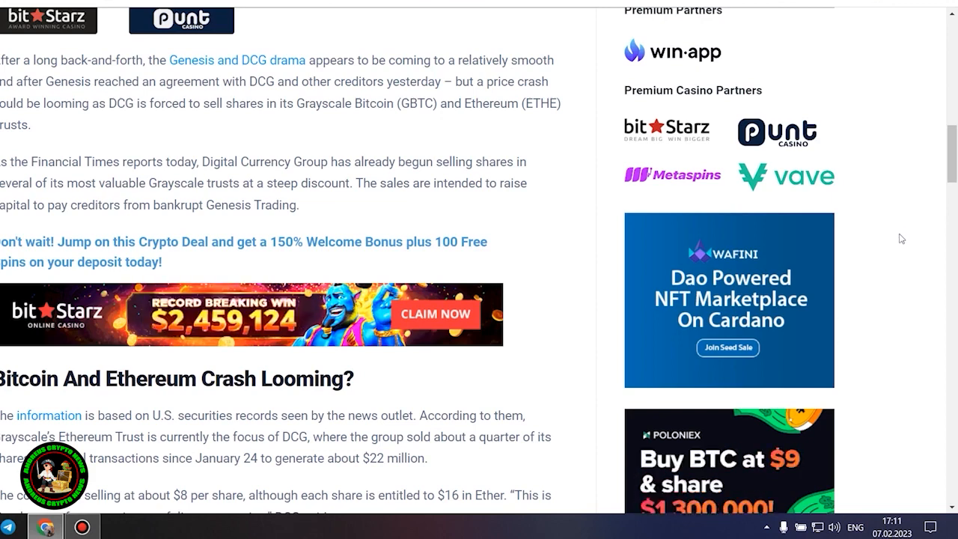
scroll(down, 3)
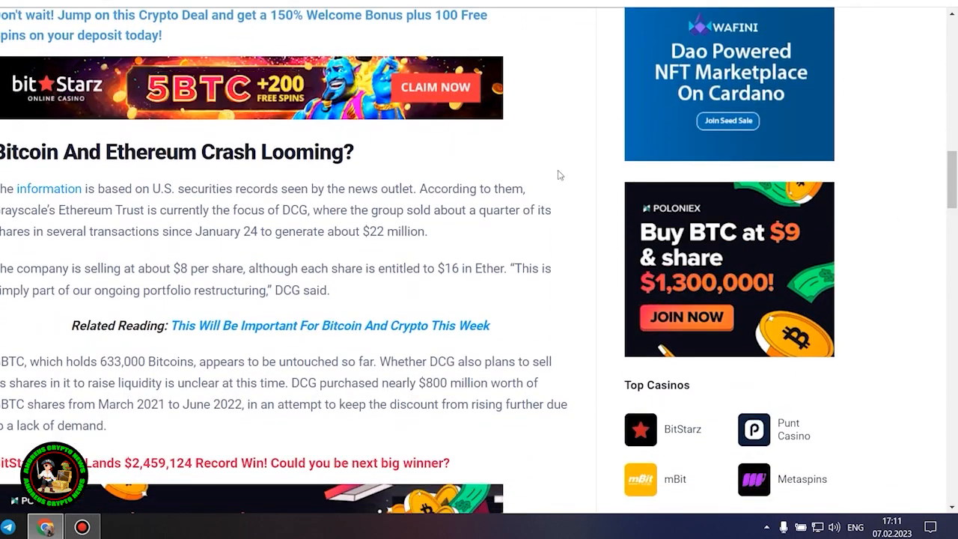
mouse_move(558, 167)
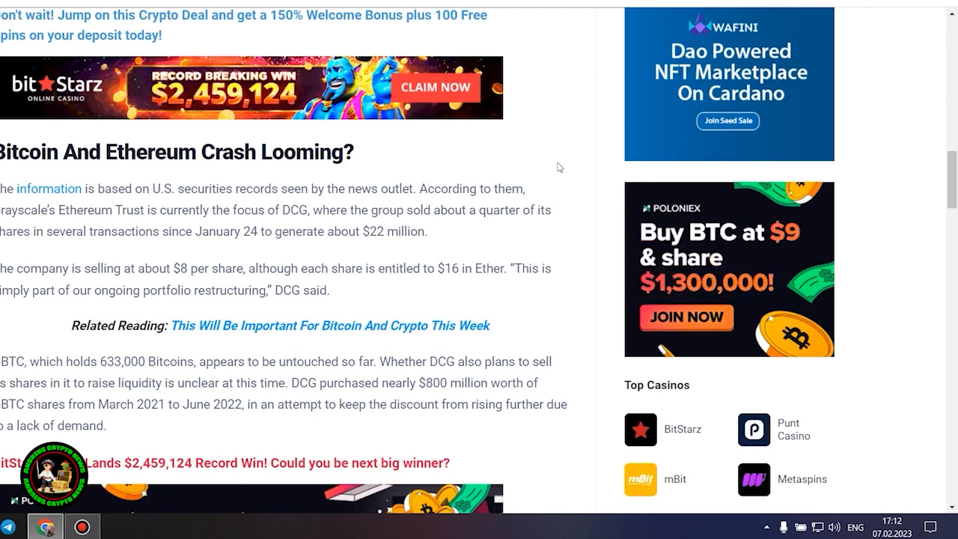
scroll(down, 3)
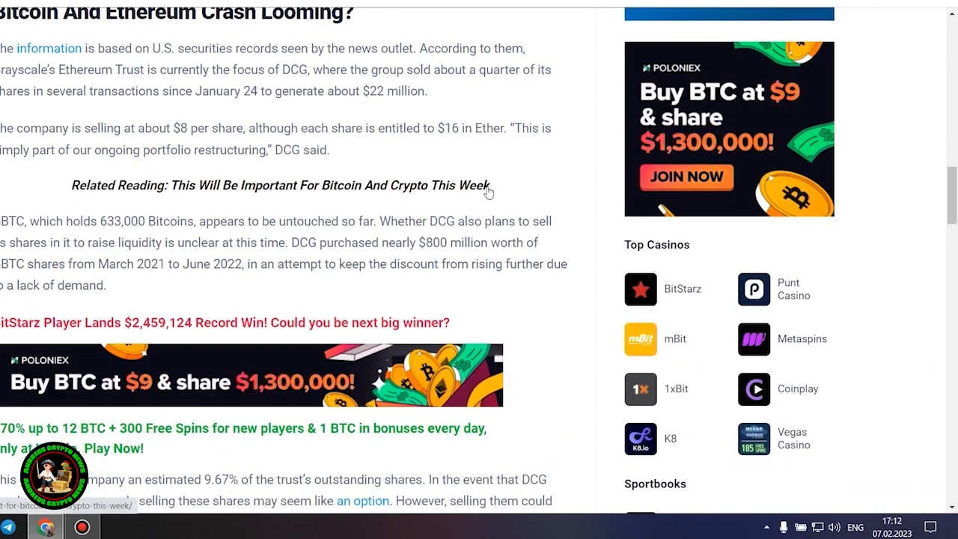
scroll(down, 3)
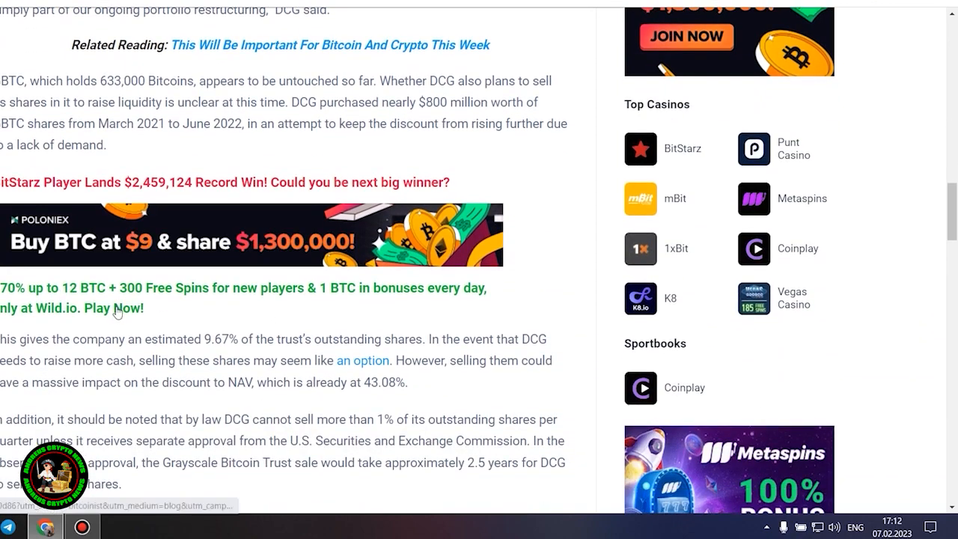
mouse_move(421, 194)
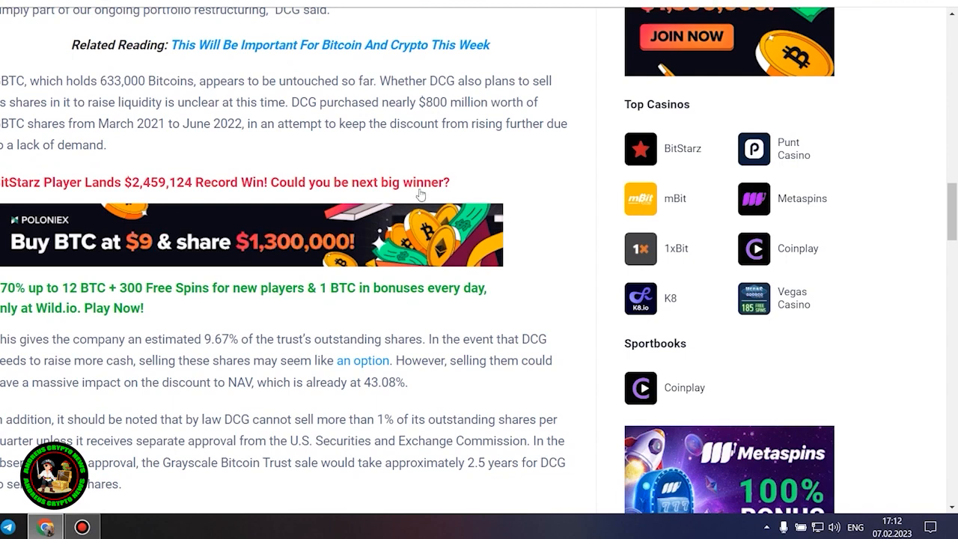
mouse_move(559, 199)
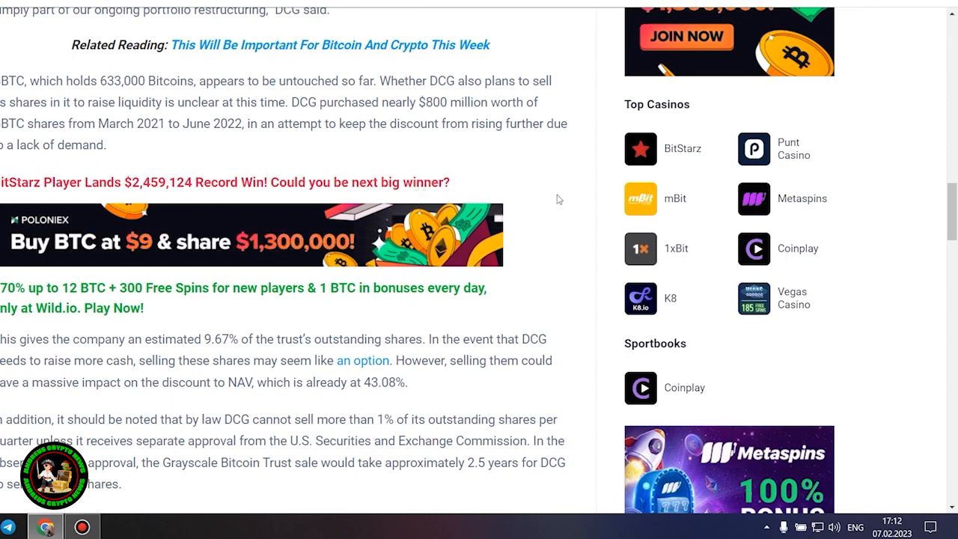
mouse_move(422, 389)
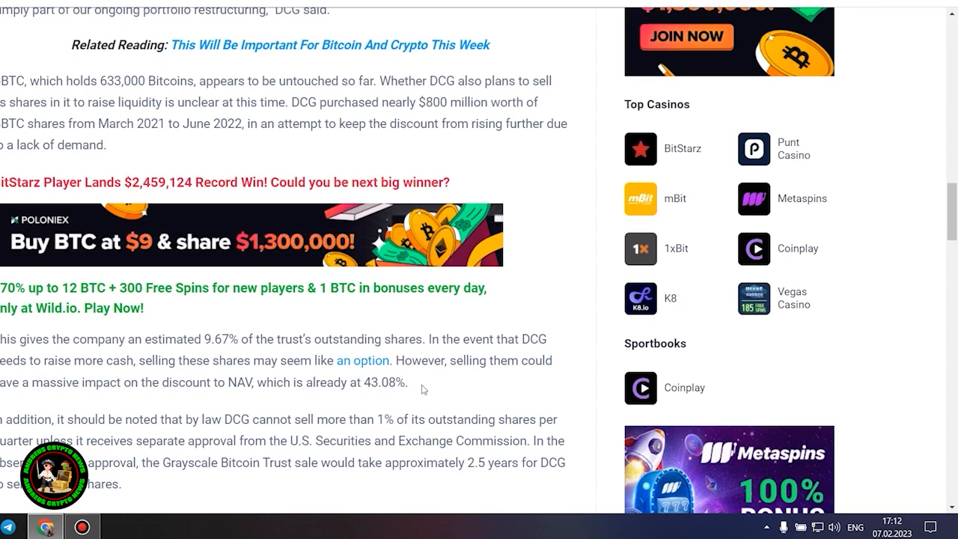
mouse_move(502, 384)
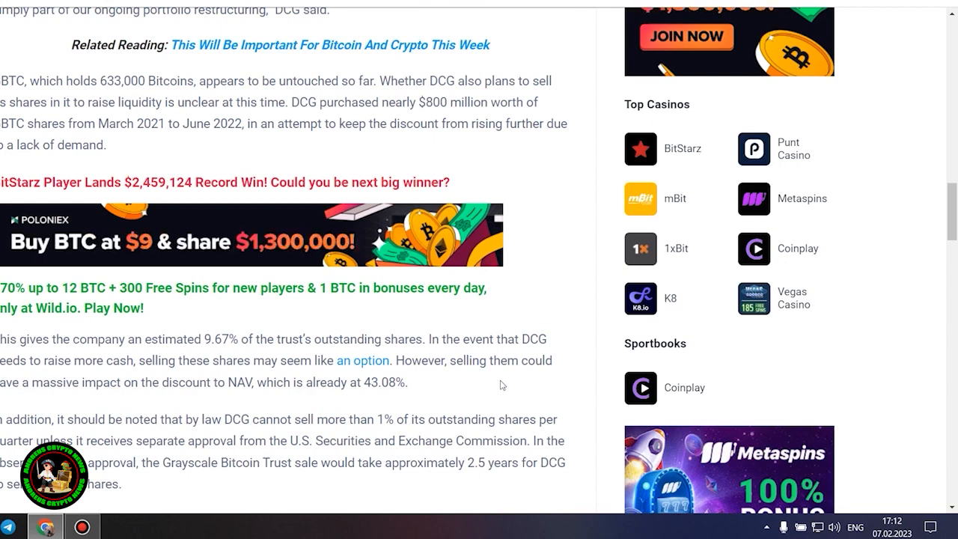
scroll(down, 3)
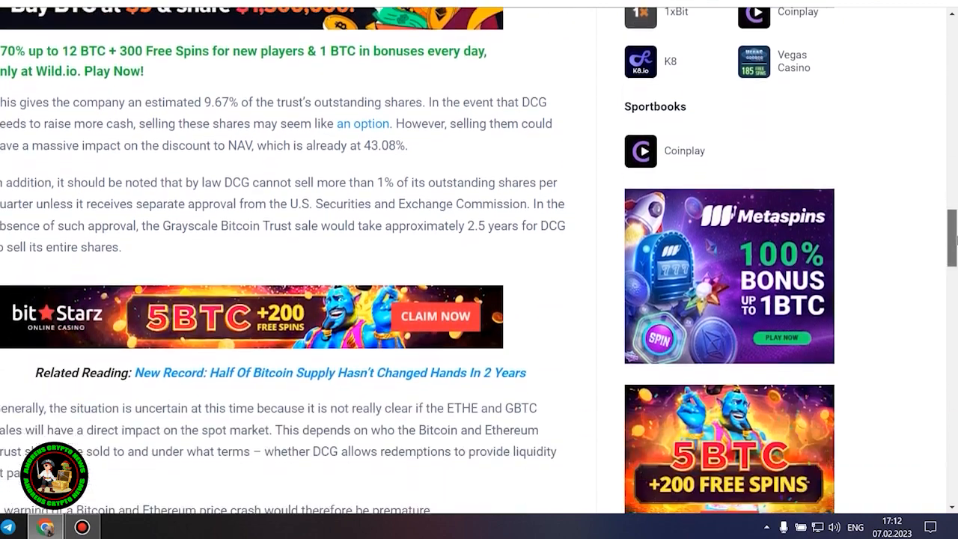
scroll(down, 3)
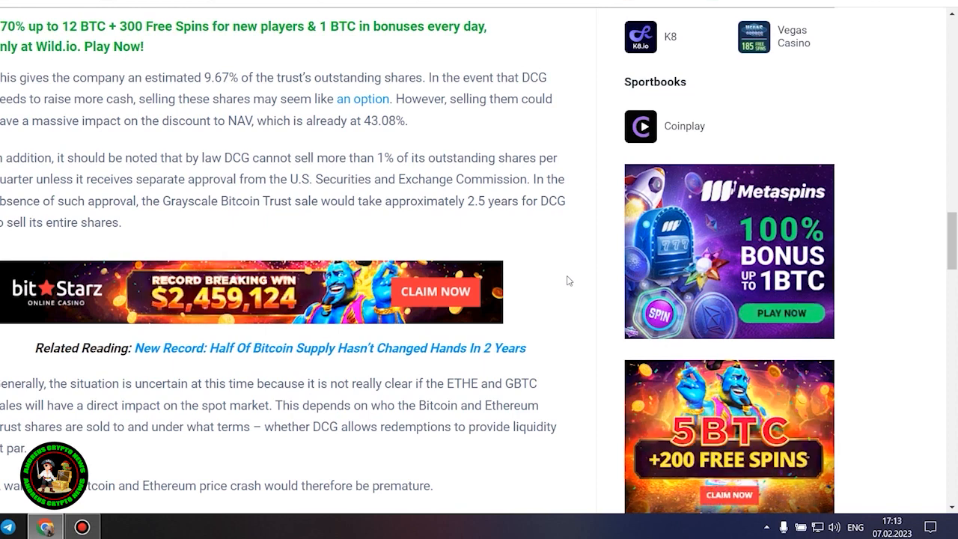
- Scroll down to the 'DCG And Genesis Reach Agreement With Creditors' heading and its paragraphs
scroll(down, 3)
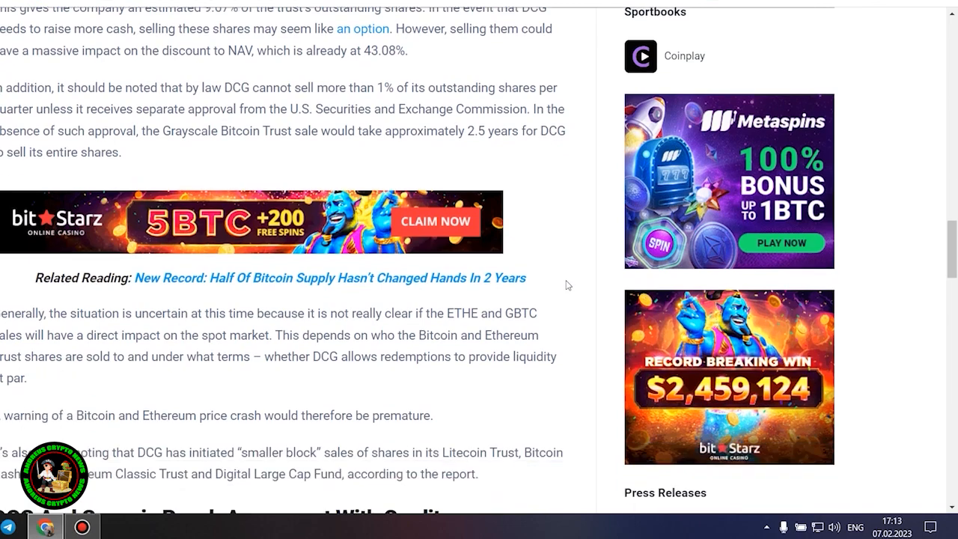
scroll(down, 3)
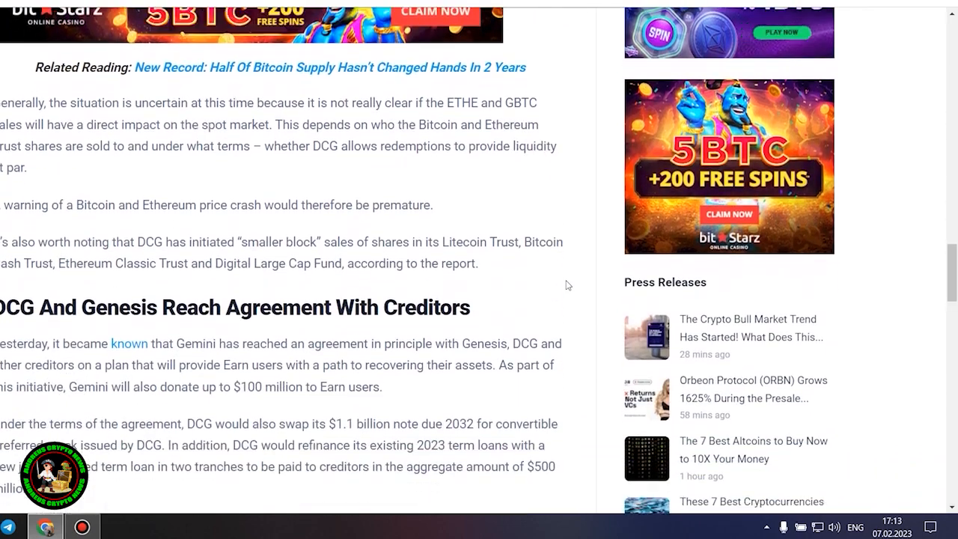
scroll(down, 3)
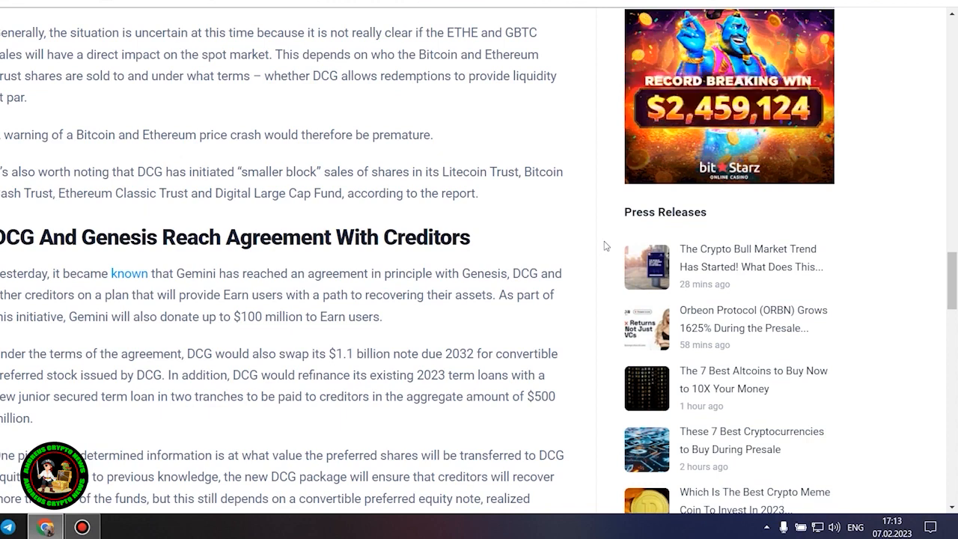
scroll(down, 3)
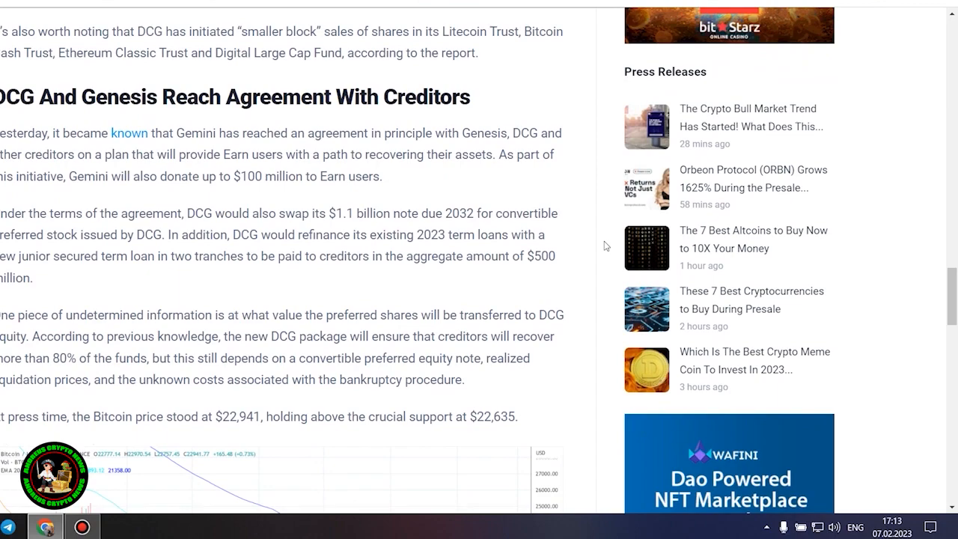
scroll(down, 3)
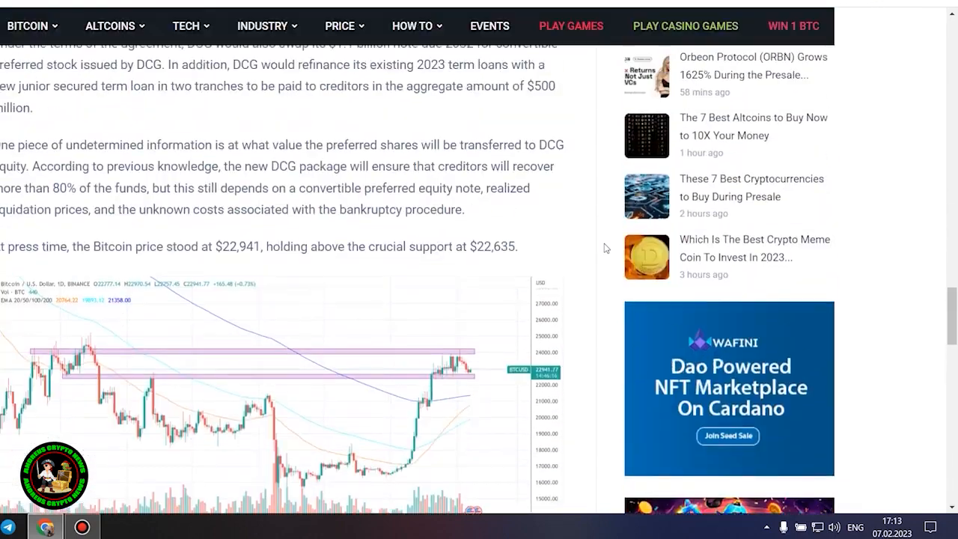
scroll(up, 3)
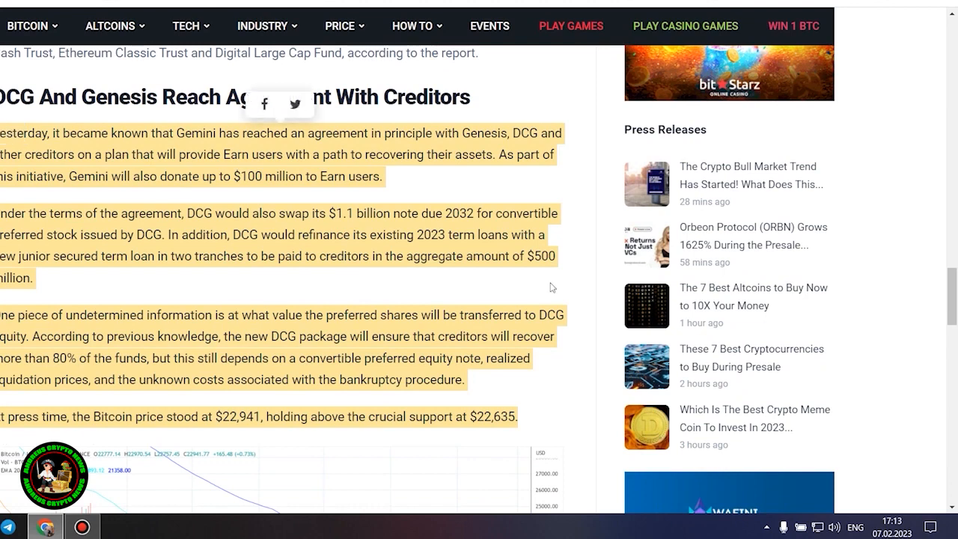
mouse_move(566, 318)
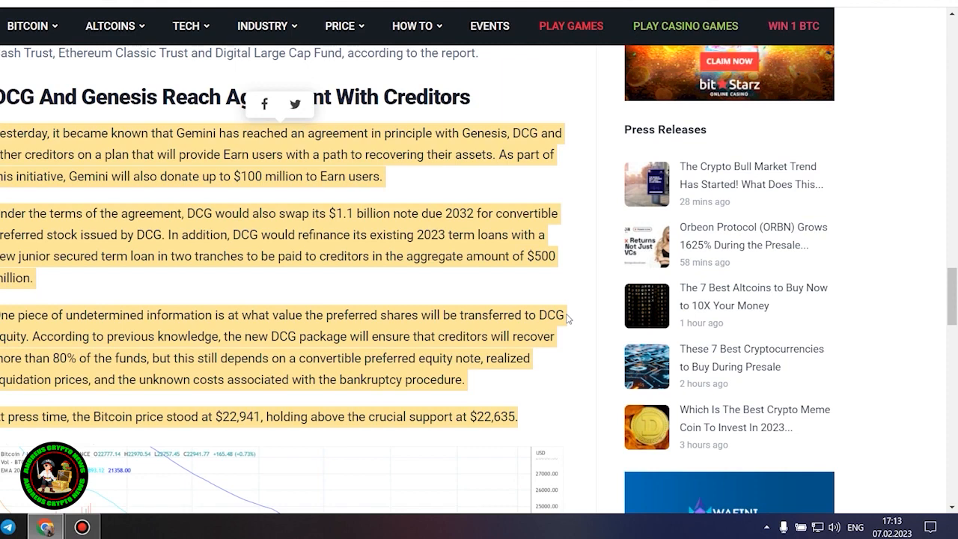
scroll(down, 3)
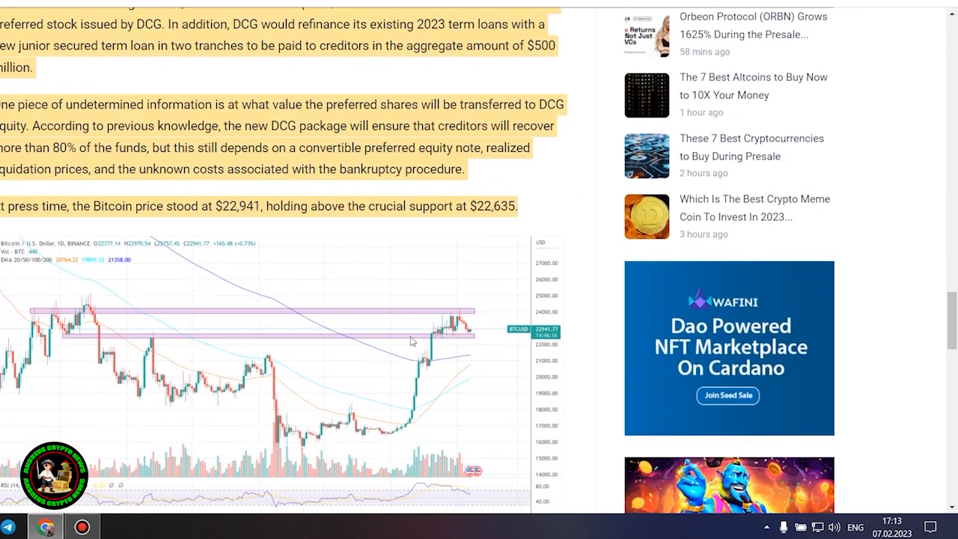
scroll(down, 3)
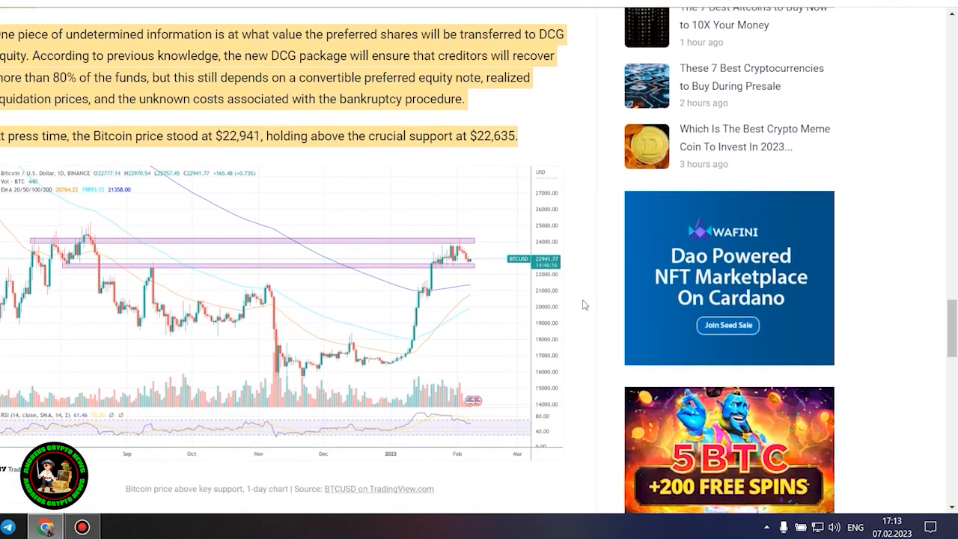
mouse_move(439, 271)
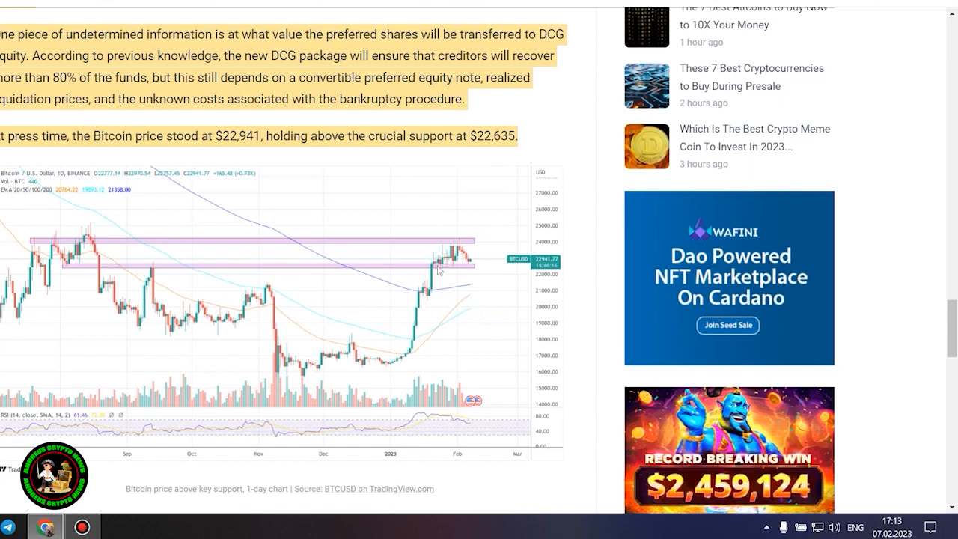
mouse_move(180, 193)
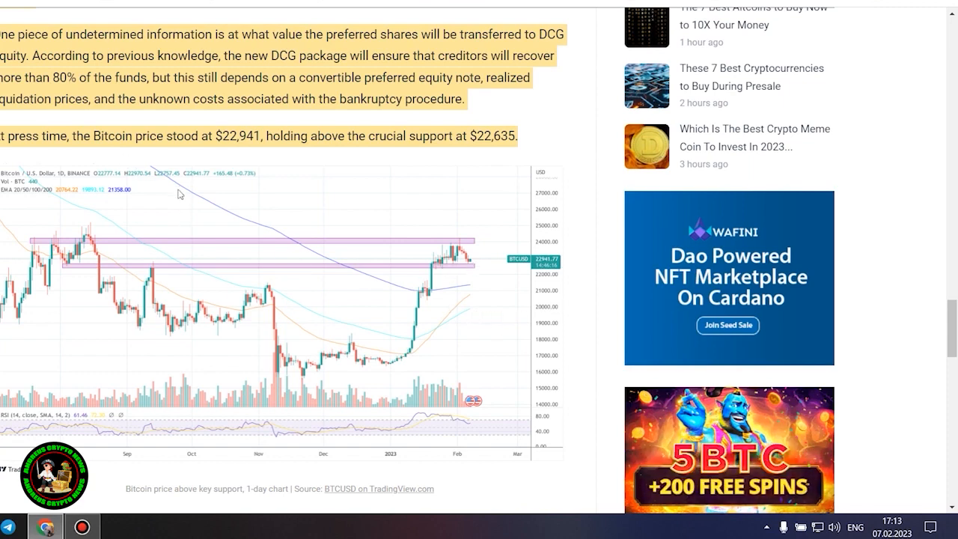
mouse_move(407, 291)
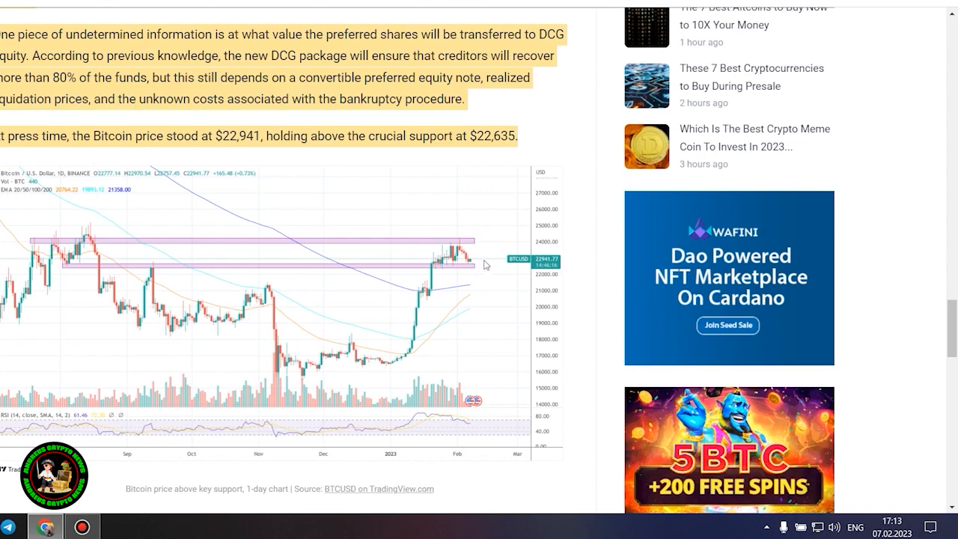
mouse_move(277, 318)
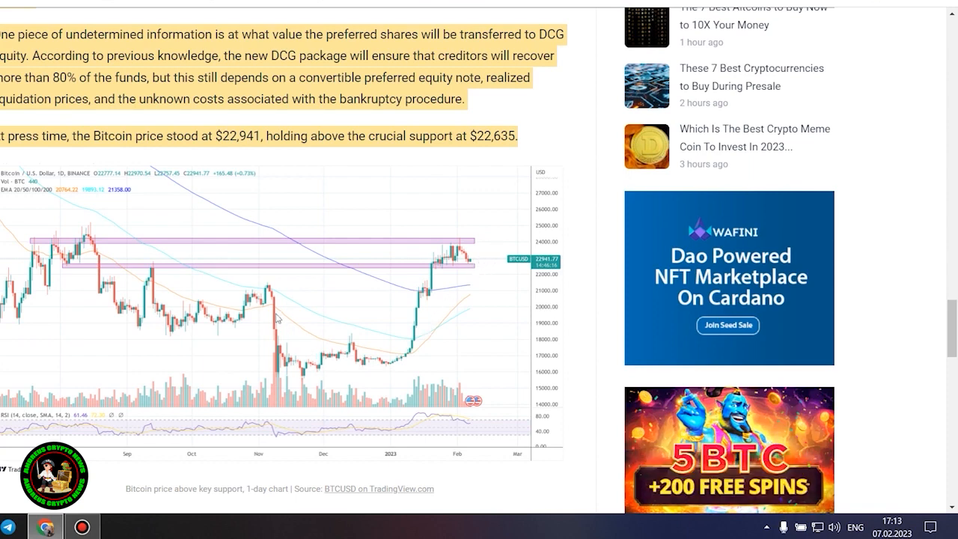
mouse_move(396, 367)
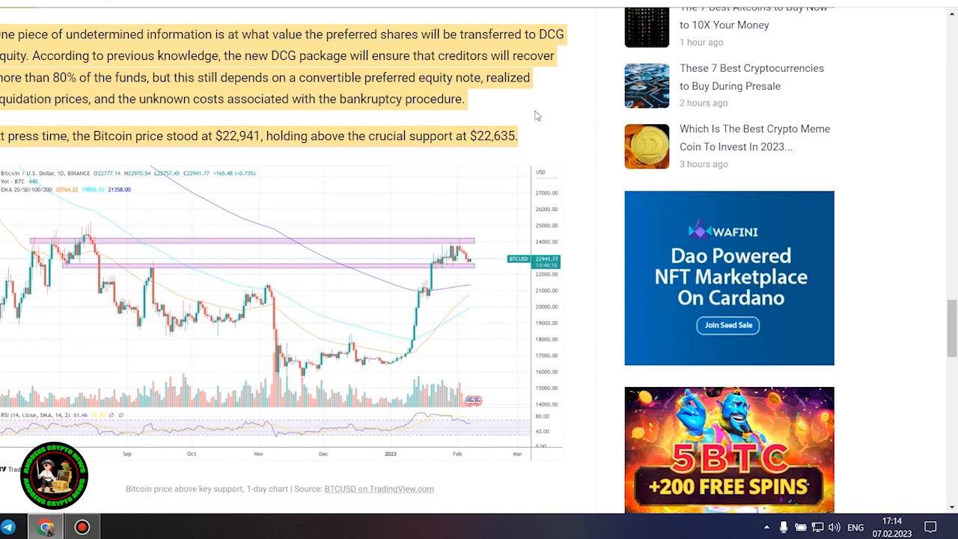
scroll(up, 3)
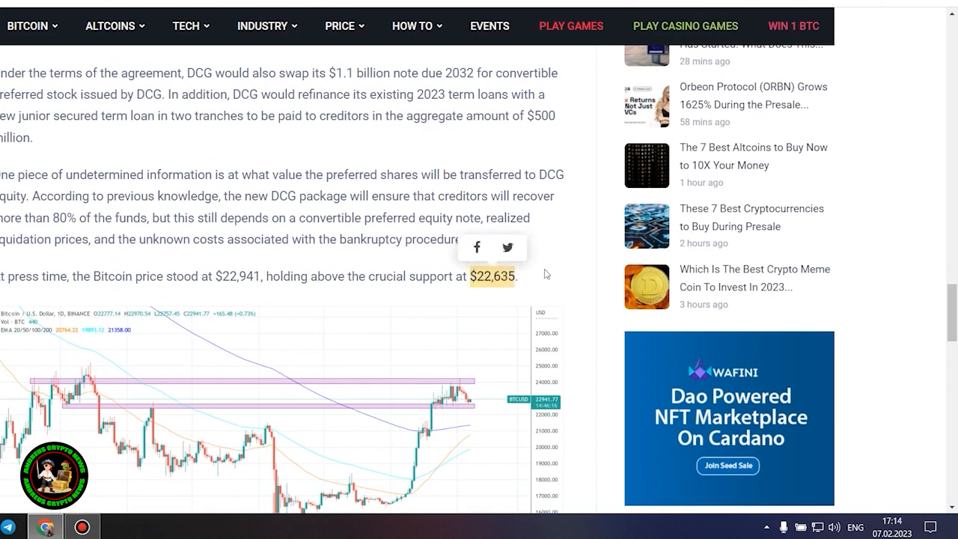
scroll(up, 3)
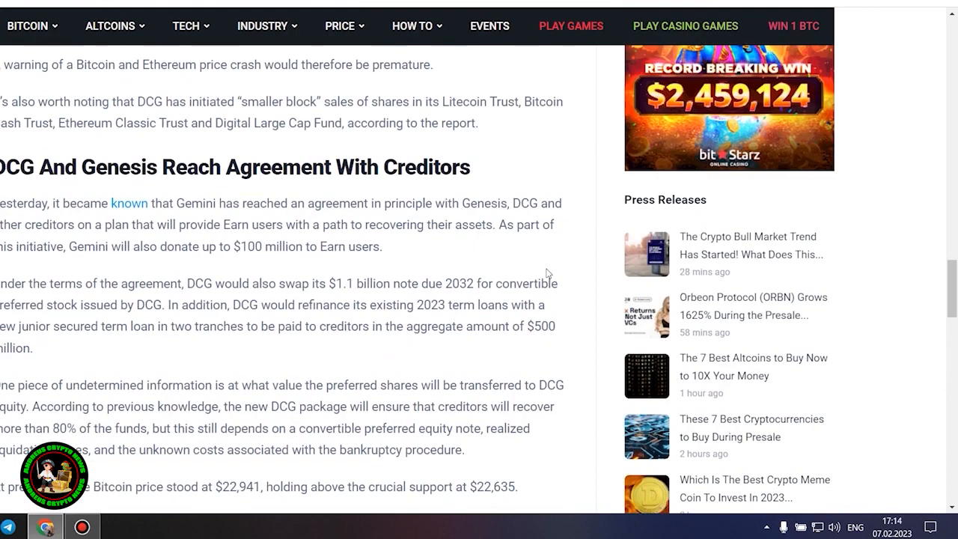
mouse_move(493, 269)
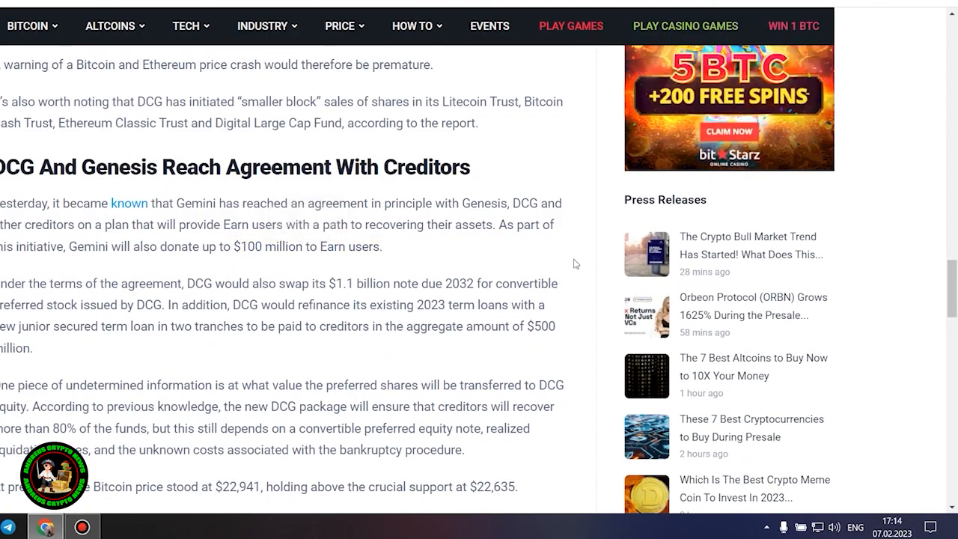
- Scroll up to the crash article's headline, then back toward the share buttons and newsletter
scroll(up, 3)
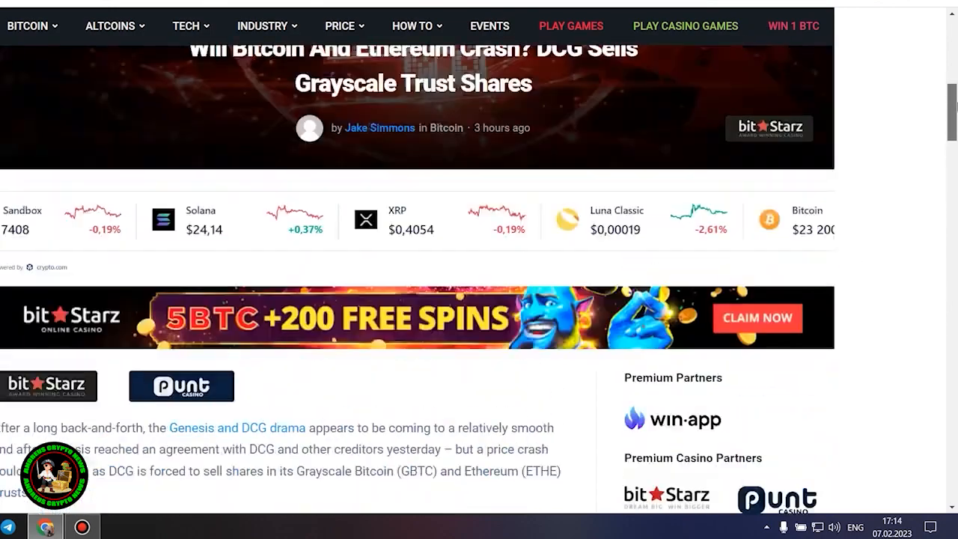
scroll(up, 3)
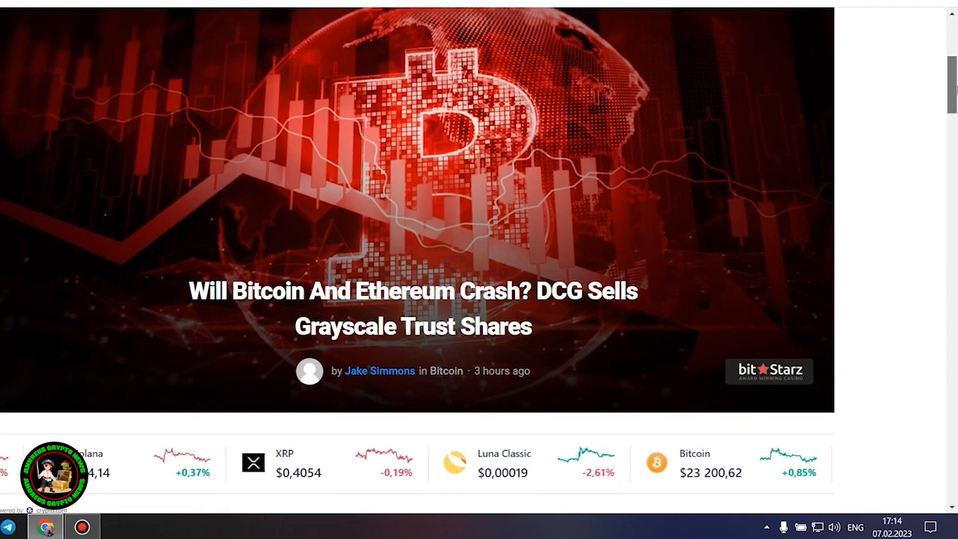
scroll(down, 3)
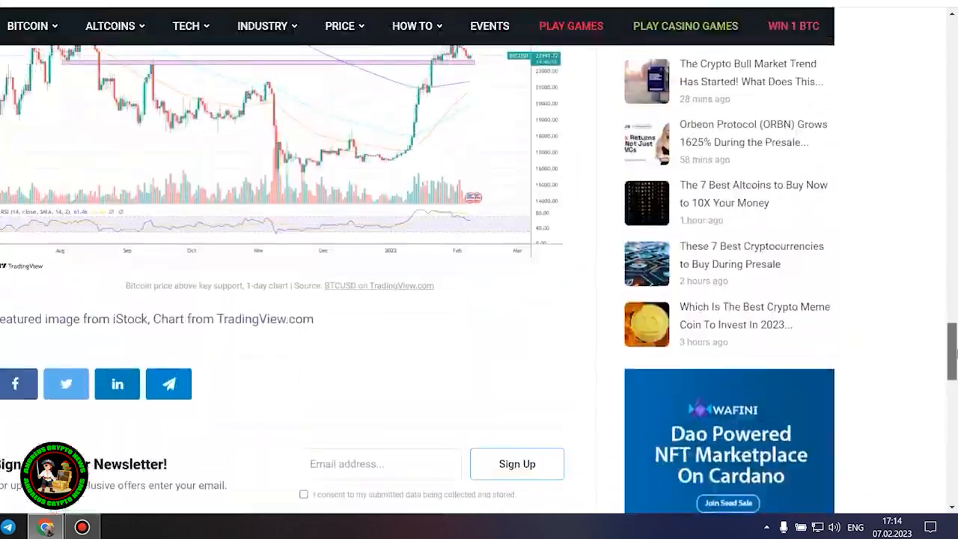
scroll(up, 3)
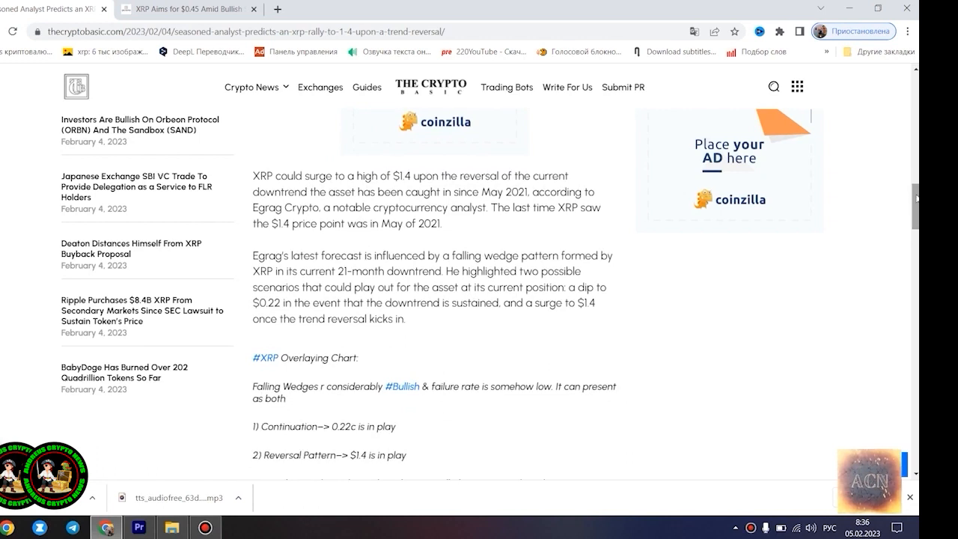
- Highlight the falling wedge paragraphs, then scroll to 'Most XRP Forecasts Remain Bullish'
scroll(down, 3)
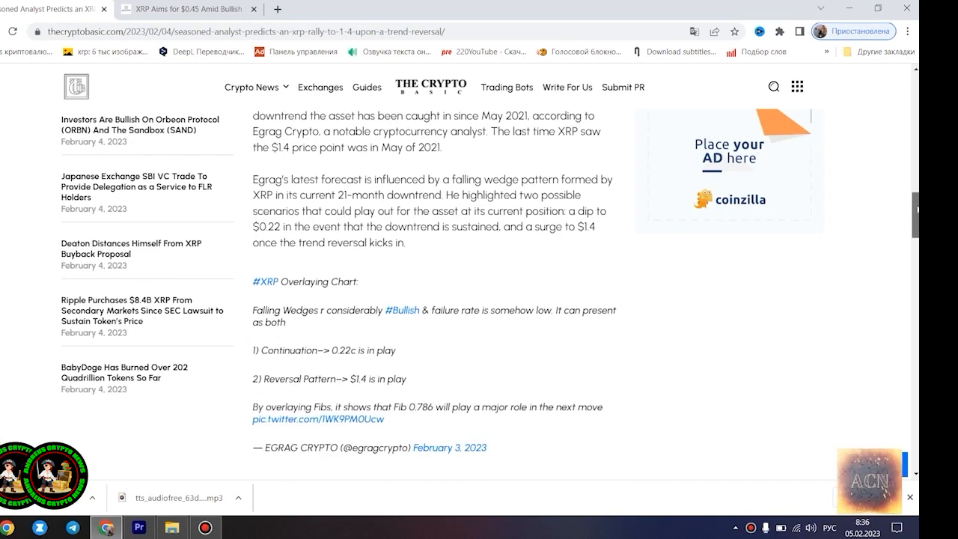
scroll(down, 3)
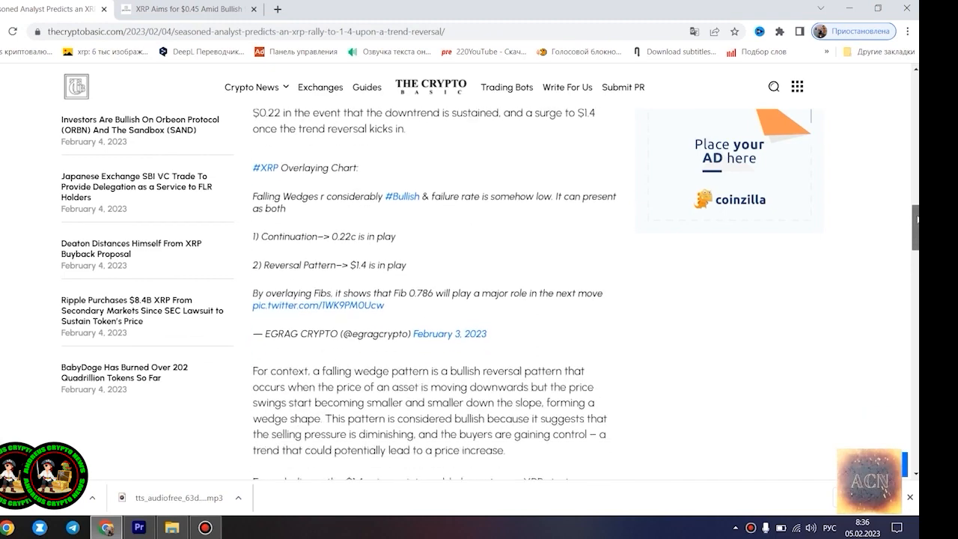
scroll(down, 3)
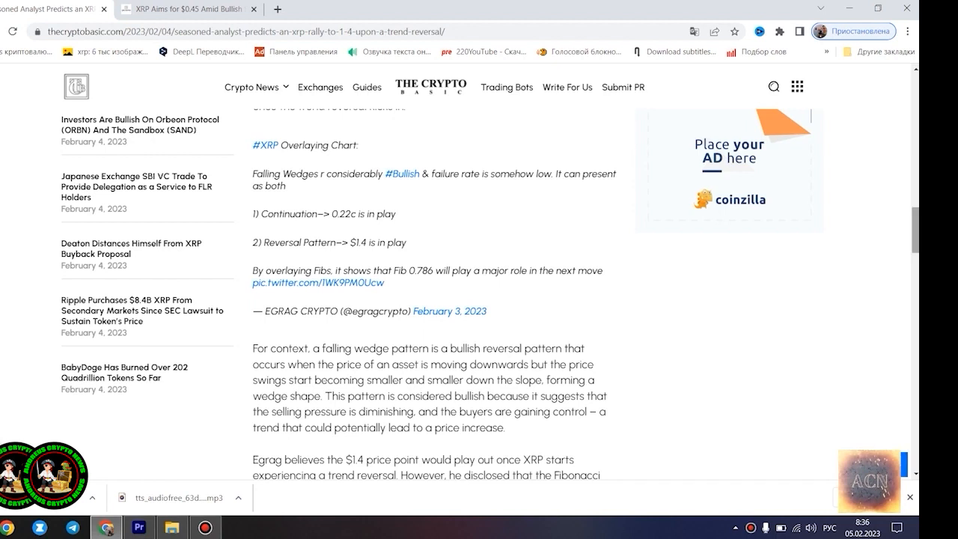
scroll(down, 3)
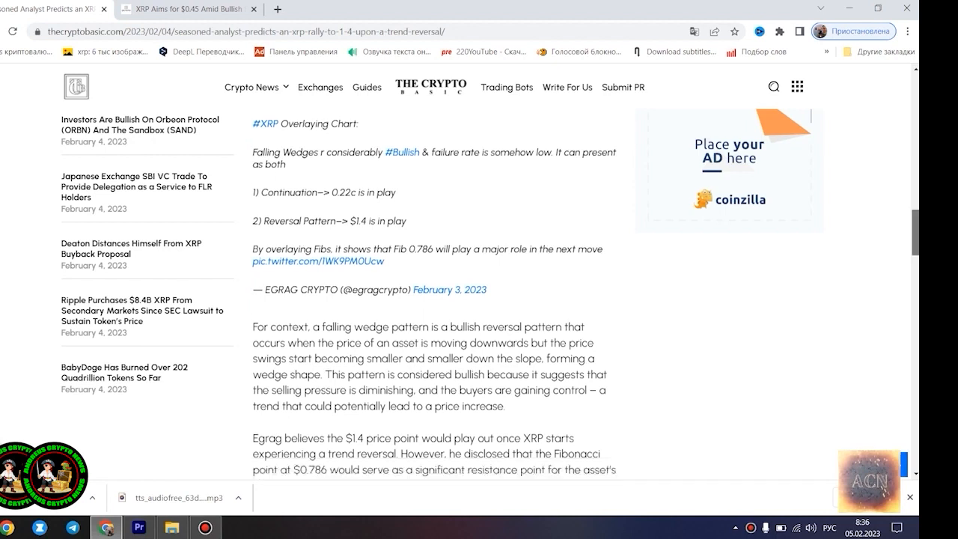
scroll(down, 3)
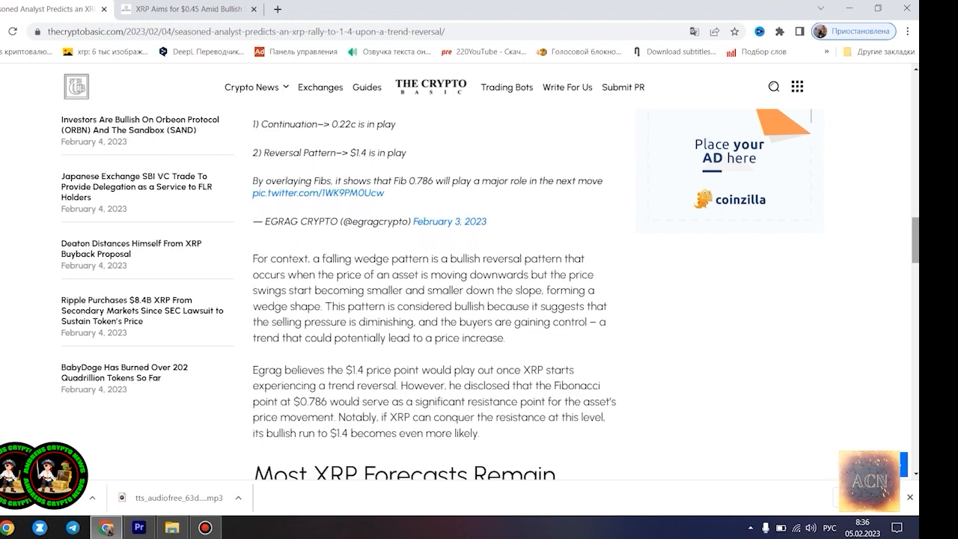
drag(254, 258, 502, 471)
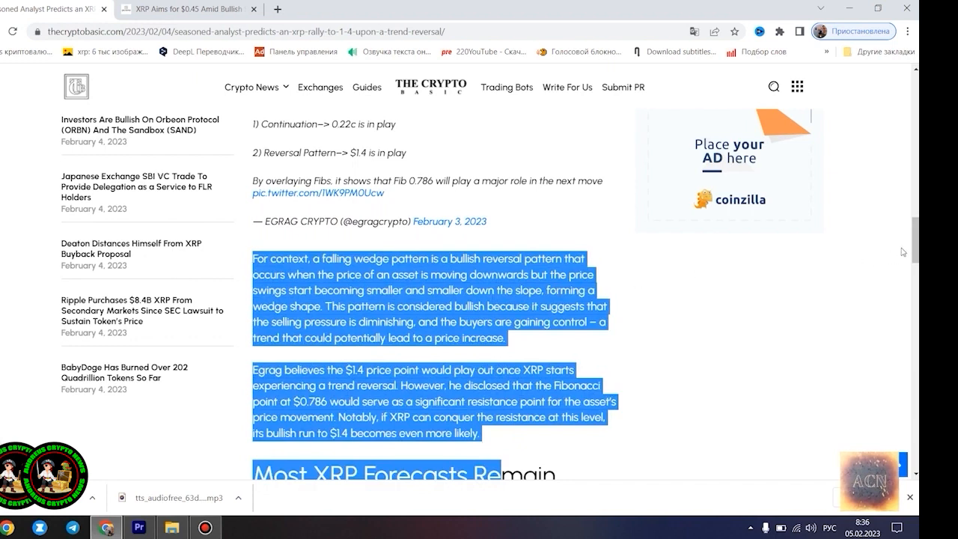
scroll(down, 3)
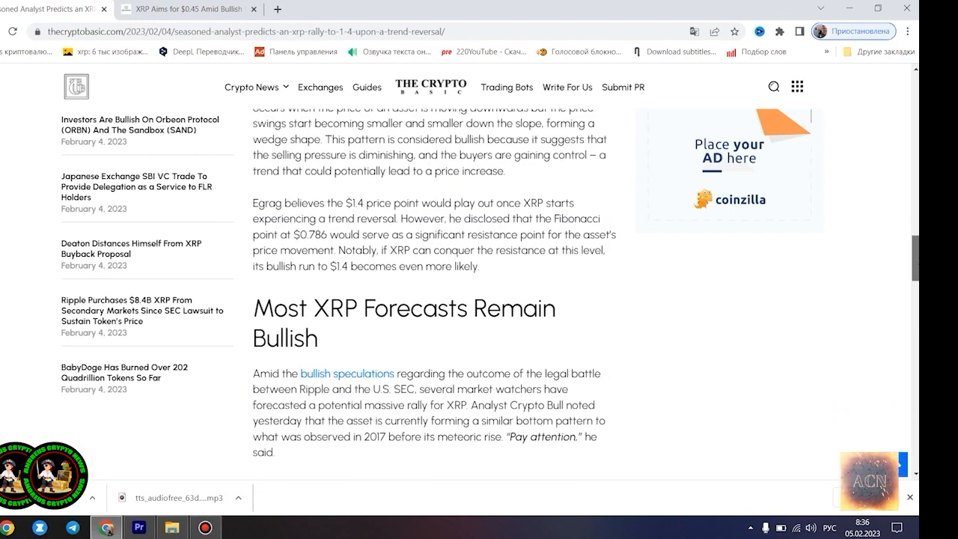
- Scroll through the bullish forecasts section, then reach the $0.42 launchpad passage of 'XRP Aims for $0.45'
scroll(down, 3)
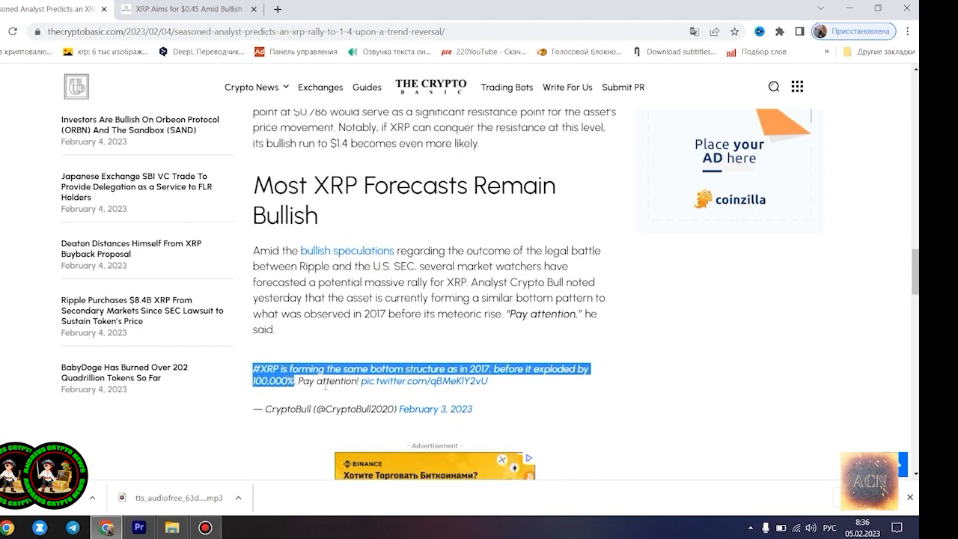
mouse_move(537, 394)
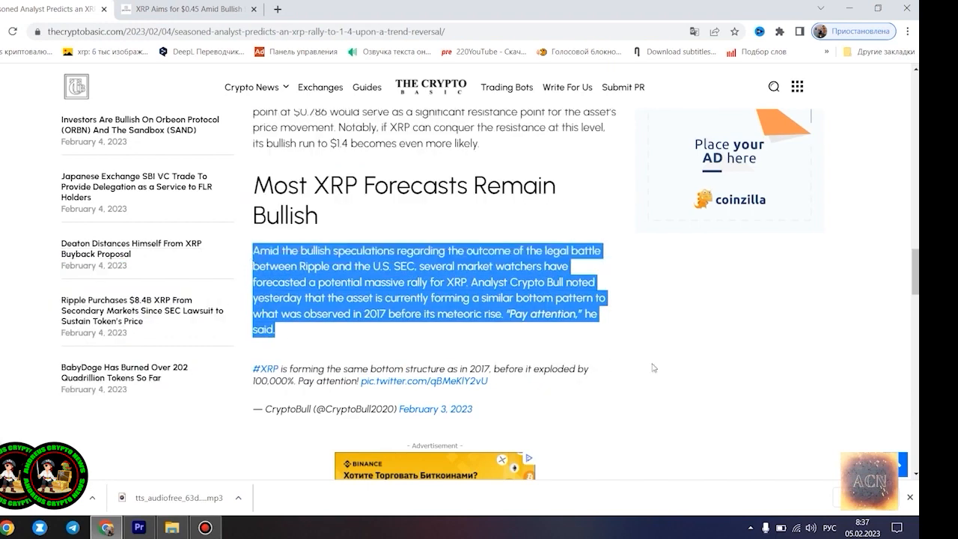
mouse_move(731, 369)
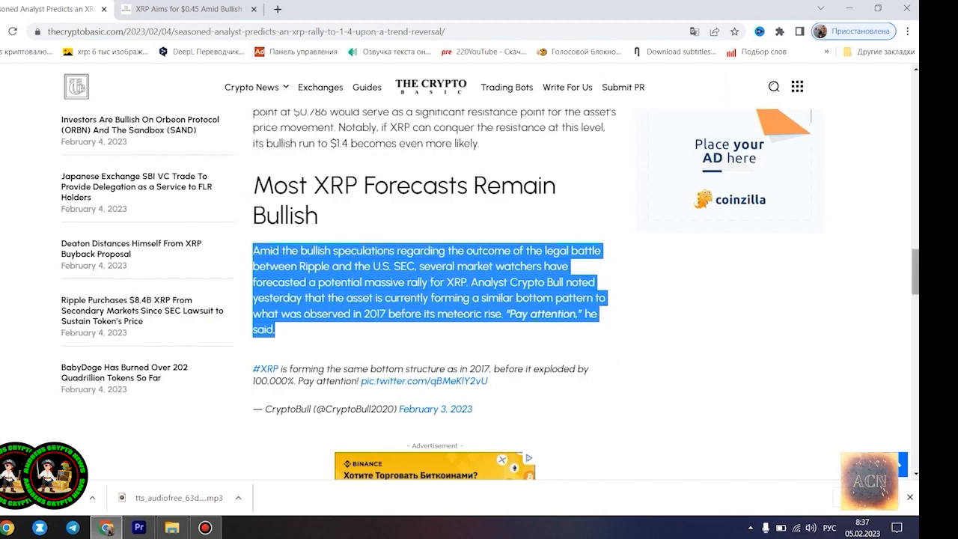
scroll(down, 3)
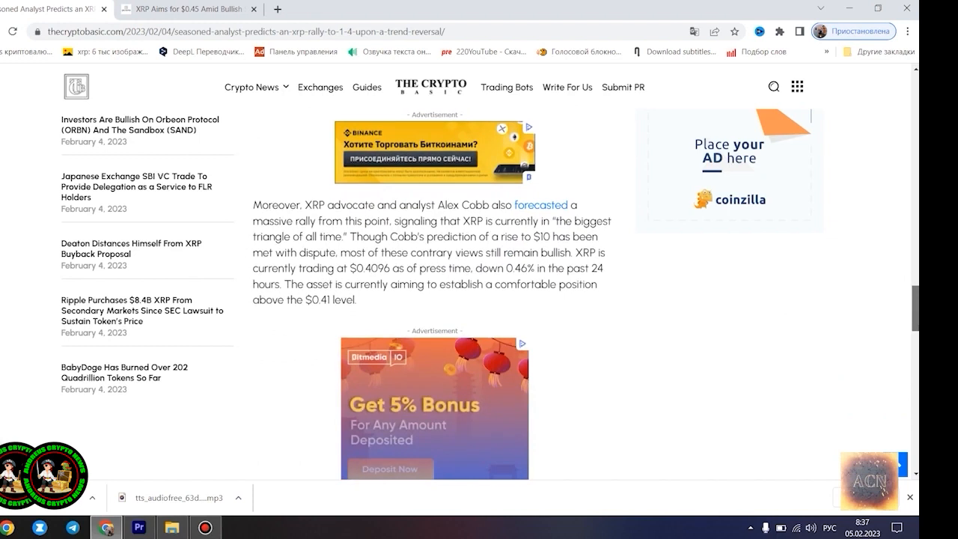
mouse_move(814, 298)
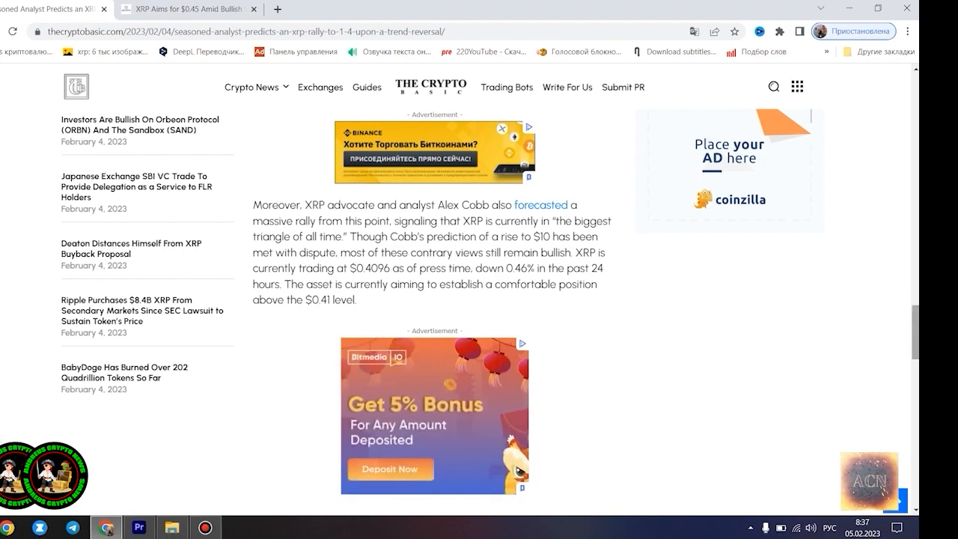
scroll(down, 3)
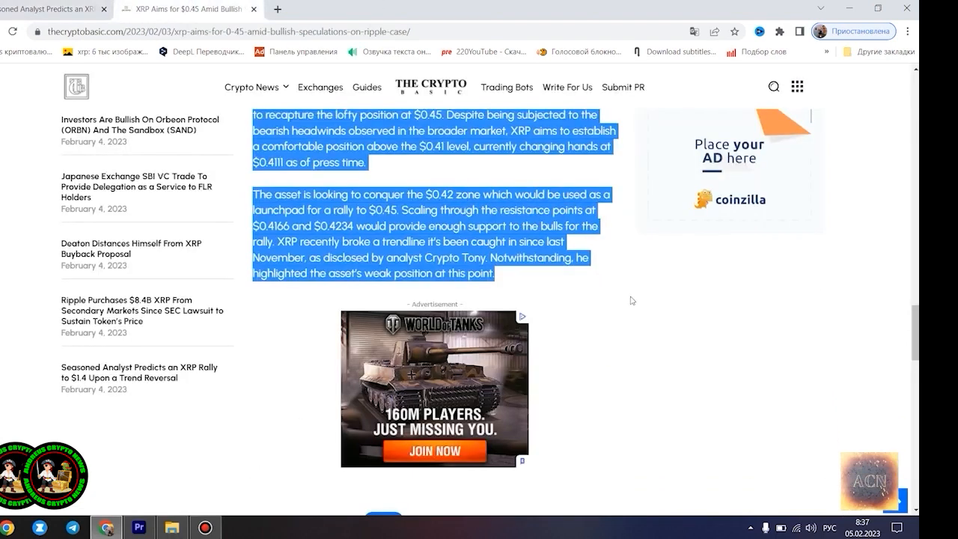
- Highlight the 'XRP Aims for $0.45' headline and scroll past the featured image to the intro
scroll(up, 3)
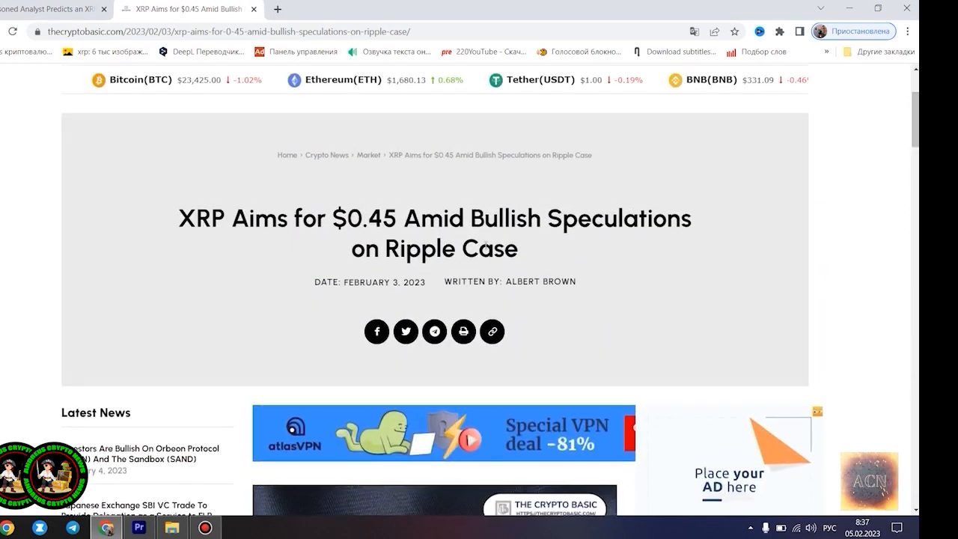
triple_click(444, 218)
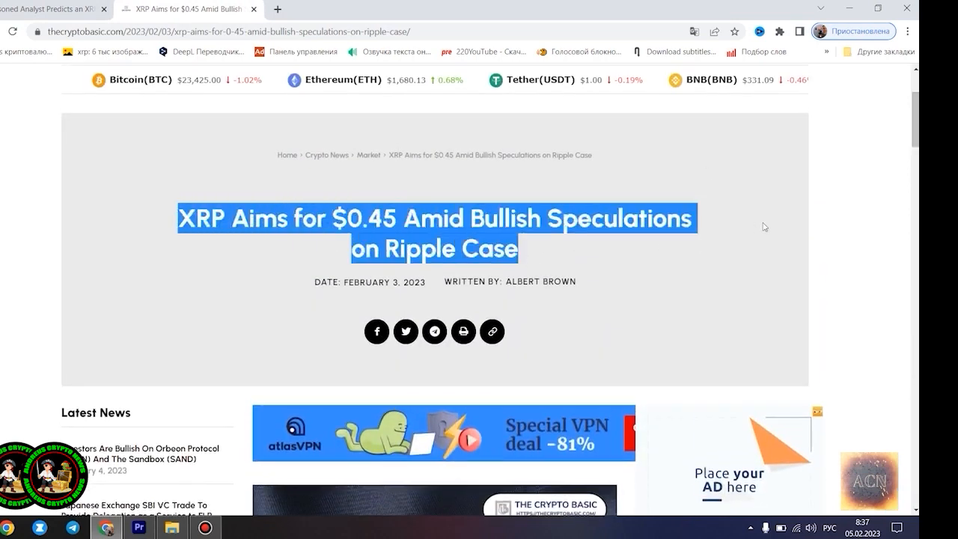
mouse_move(869, 224)
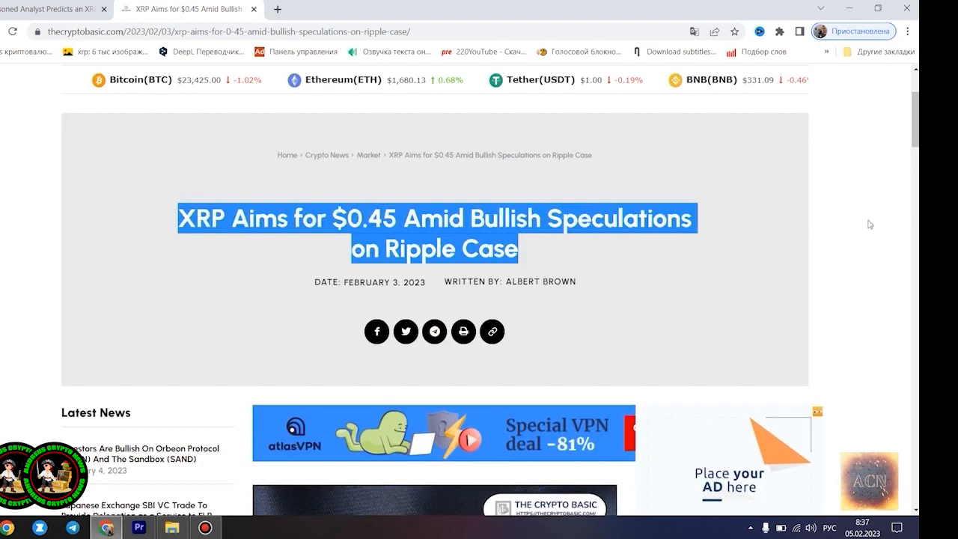
scroll(down, 3)
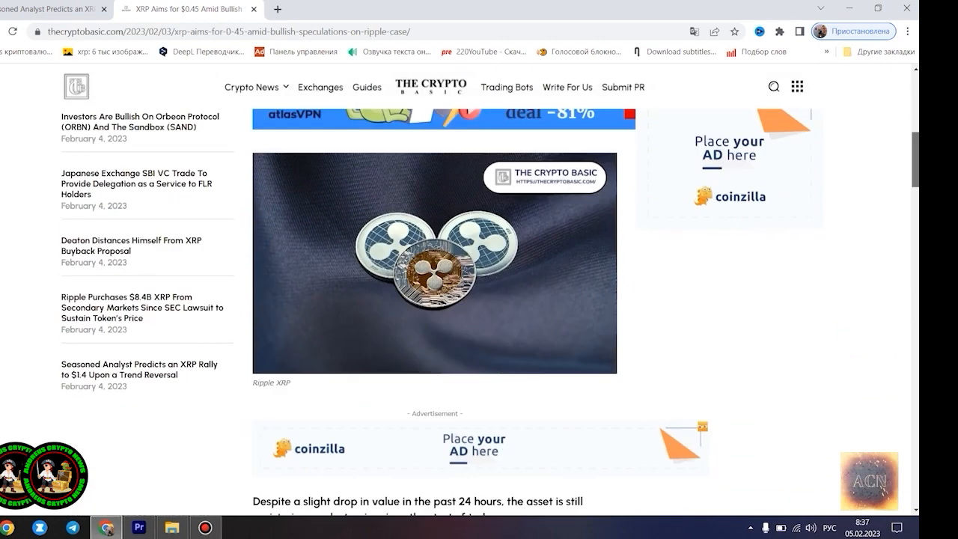
scroll(down, 3)
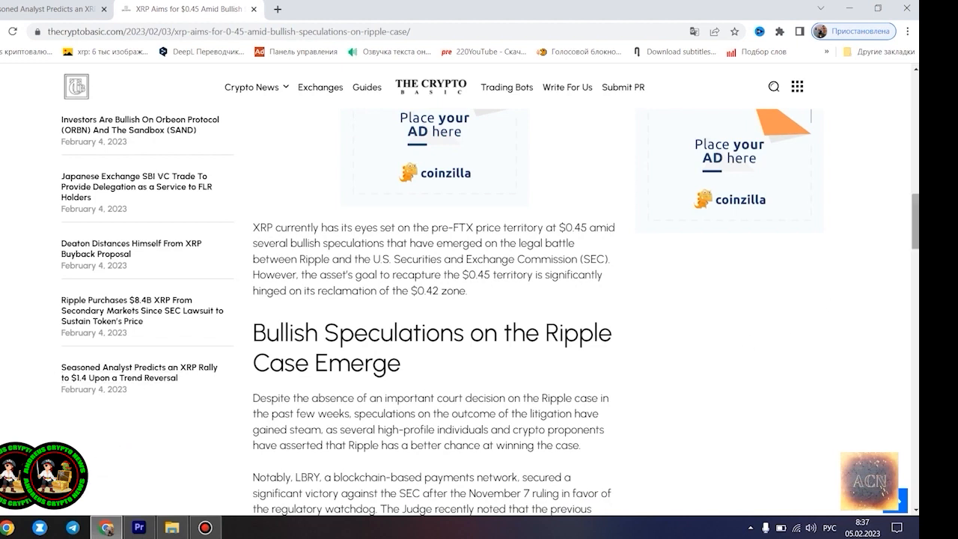
- Highlight the $0.45 intro and 'Bullish Speculations' heading, then read down to XRP Price Analysis
drag(252, 226, 485, 332)
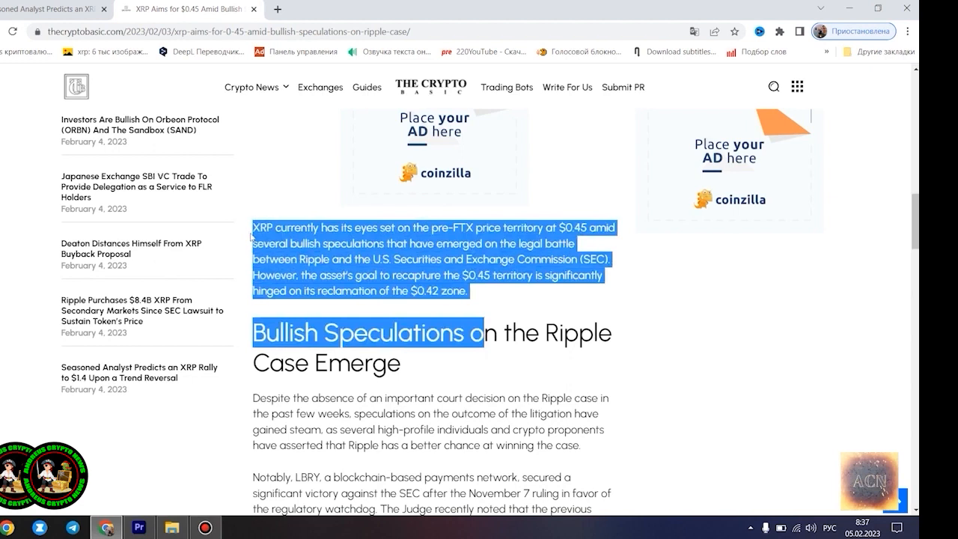
drag(487, 333, 404, 367)
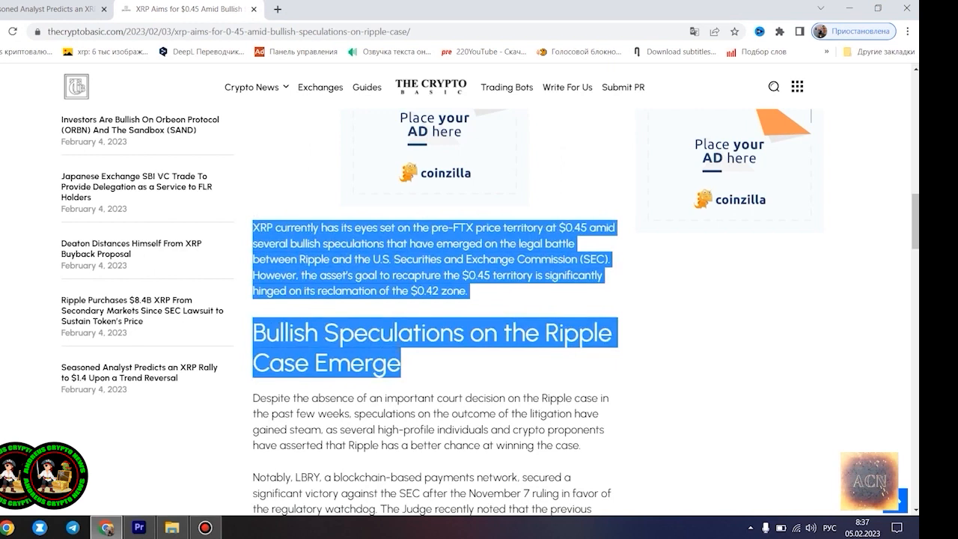
scroll(down, 3)
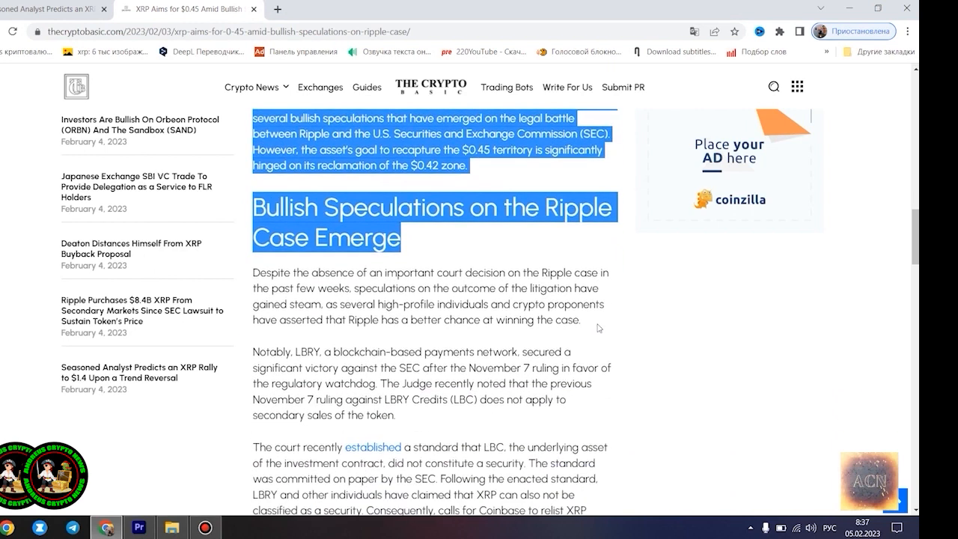
scroll(down, 3)
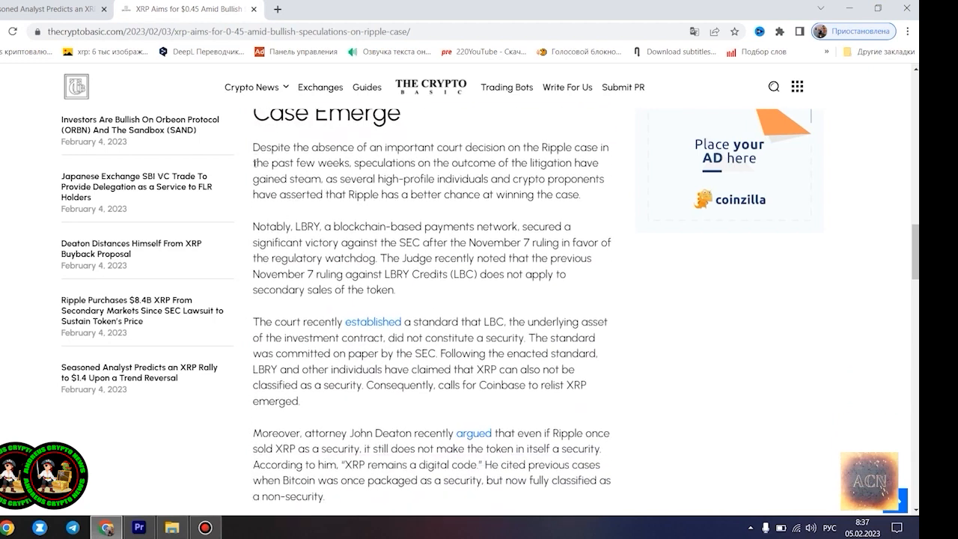
mouse_move(717, 378)
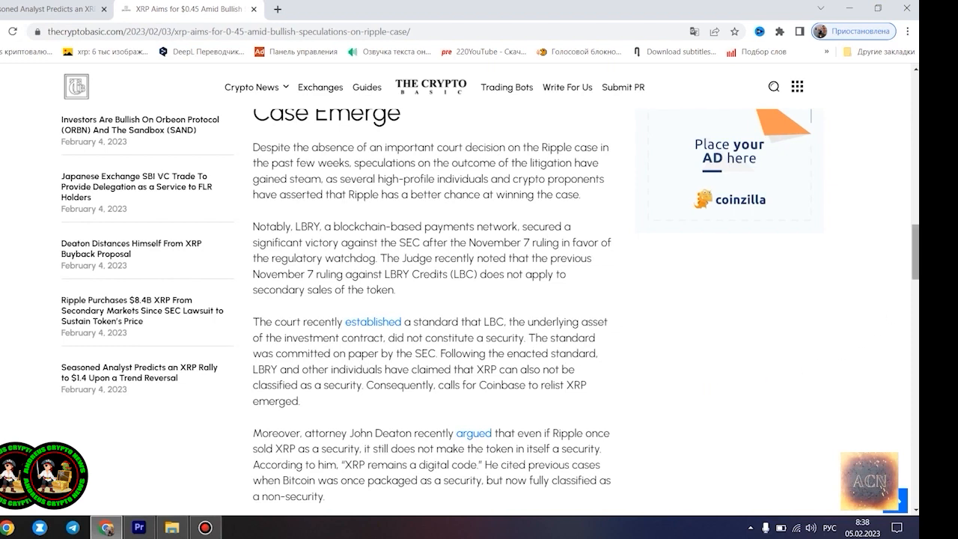
scroll(down, 3)
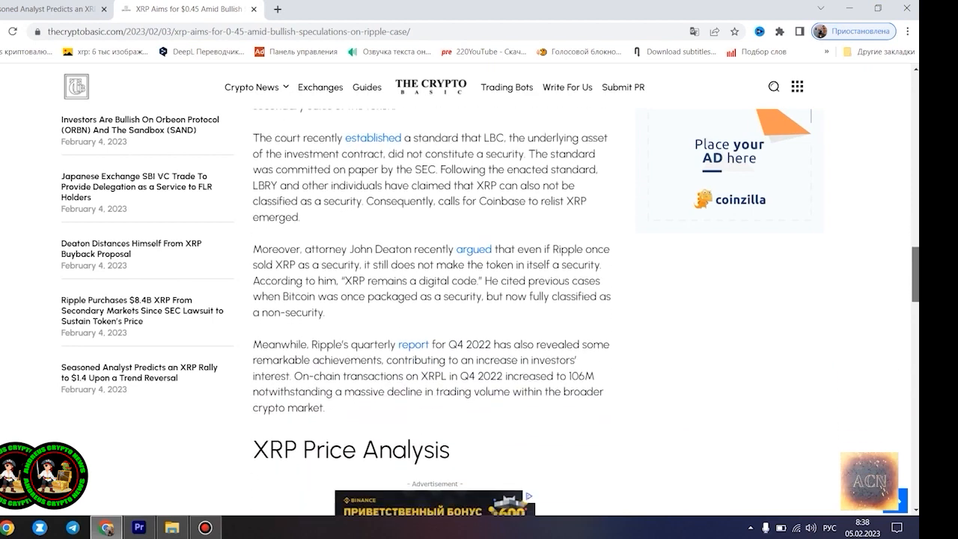
scroll(down, 3)
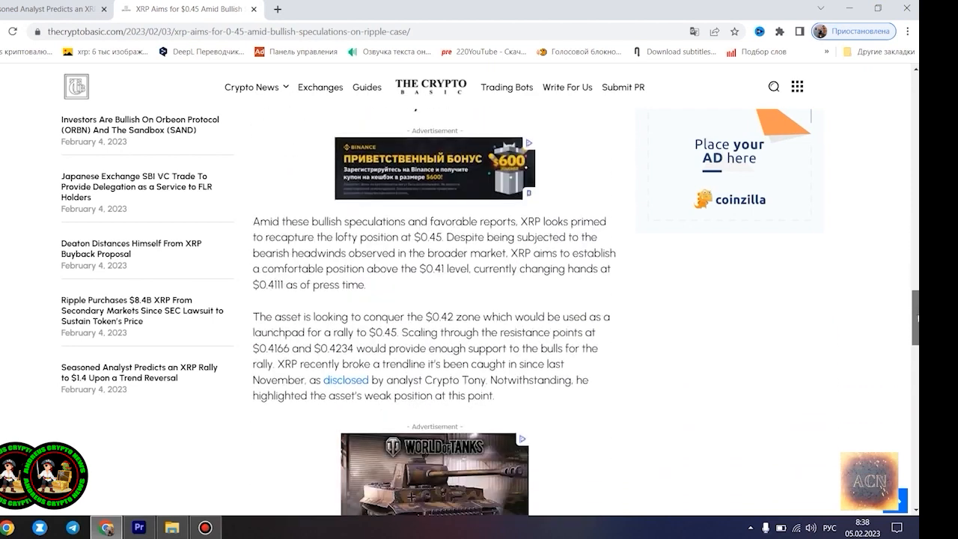
- Highlight the $0.45 target and $0.4111 price, then scroll to the tags and author bio
scroll(up, 3)
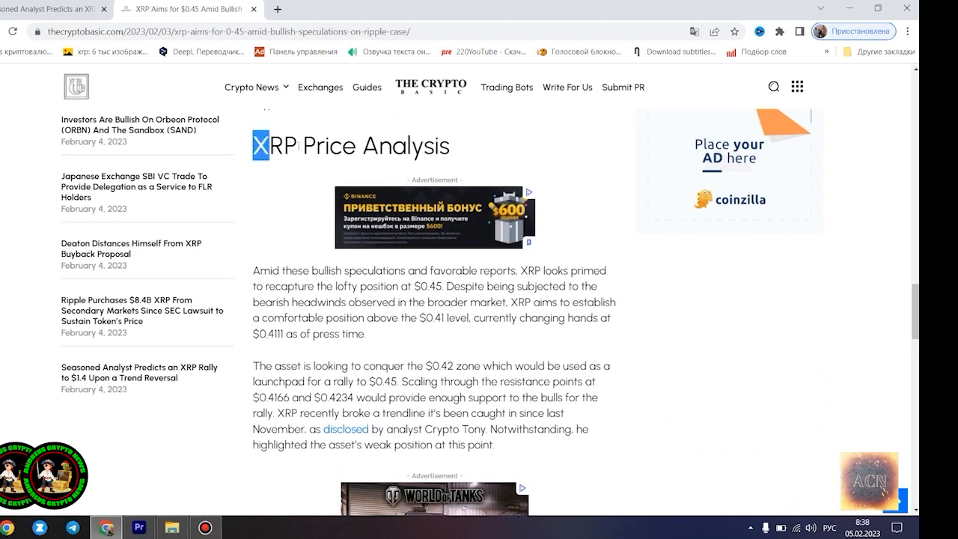
triple_click(350, 145)
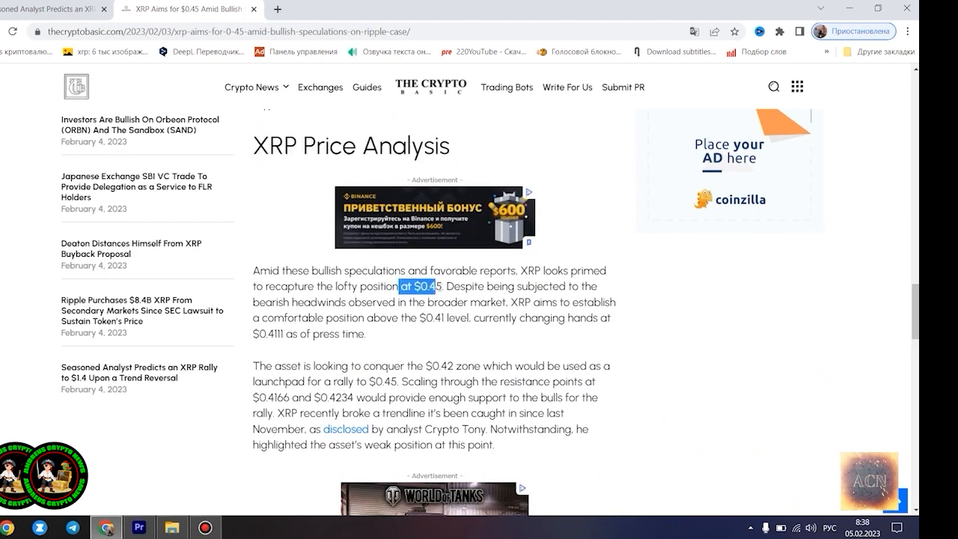
double_click(265, 333)
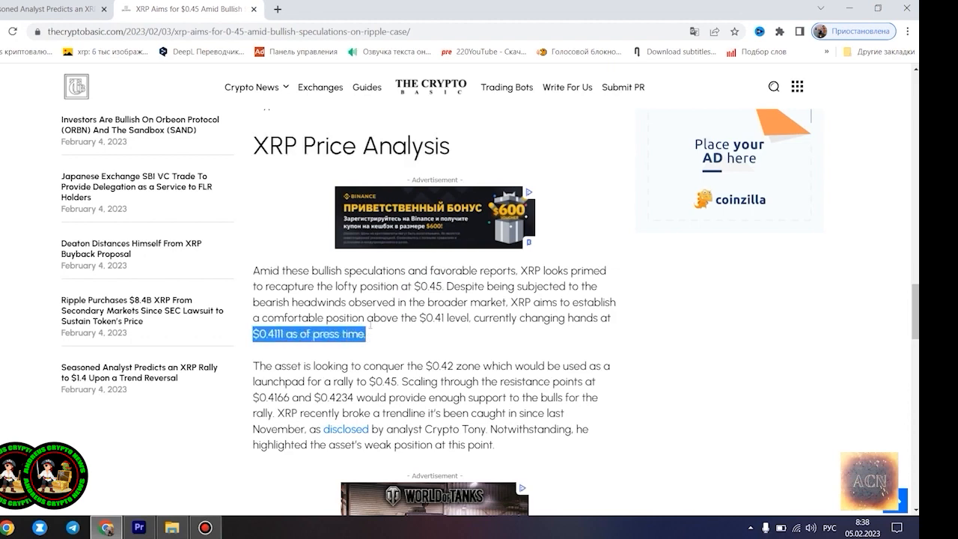
scroll(down, 3)
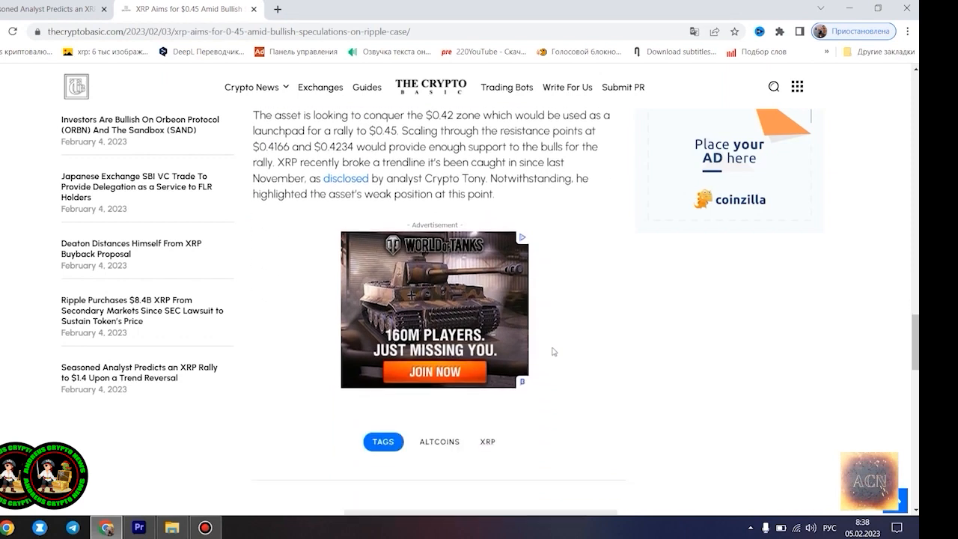
scroll(down, 3)
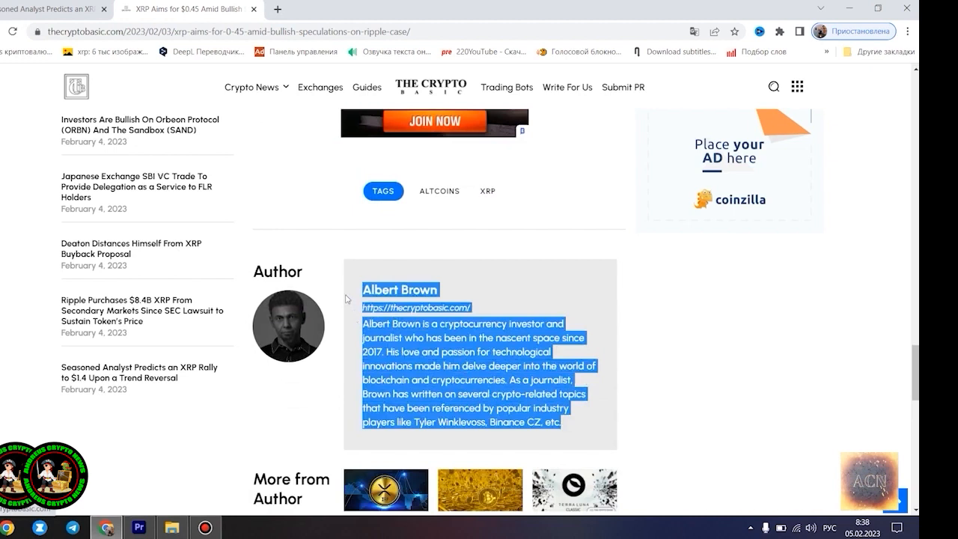
mouse_move(721, 340)
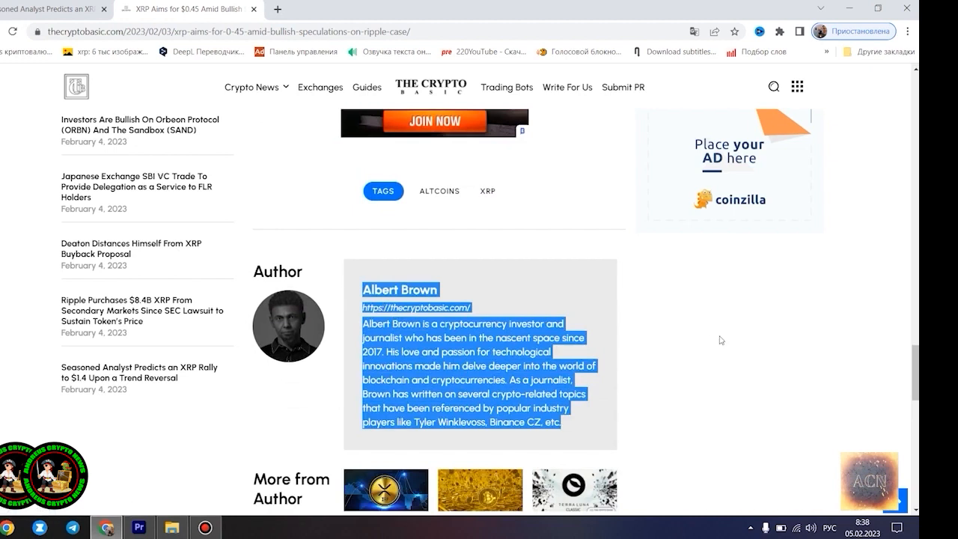